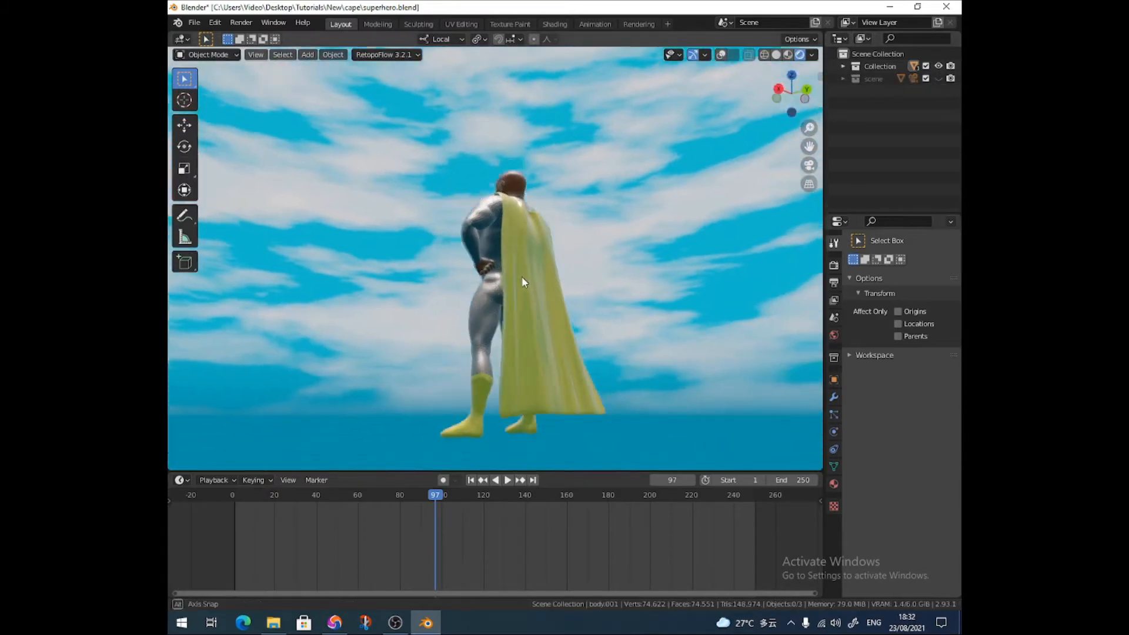
- Switch the viewport from rendered sky scene to plain grey solid shading
{"action": "left_click_drag", "start_coordinate": [524, 281], "coordinate": [533, 297]}
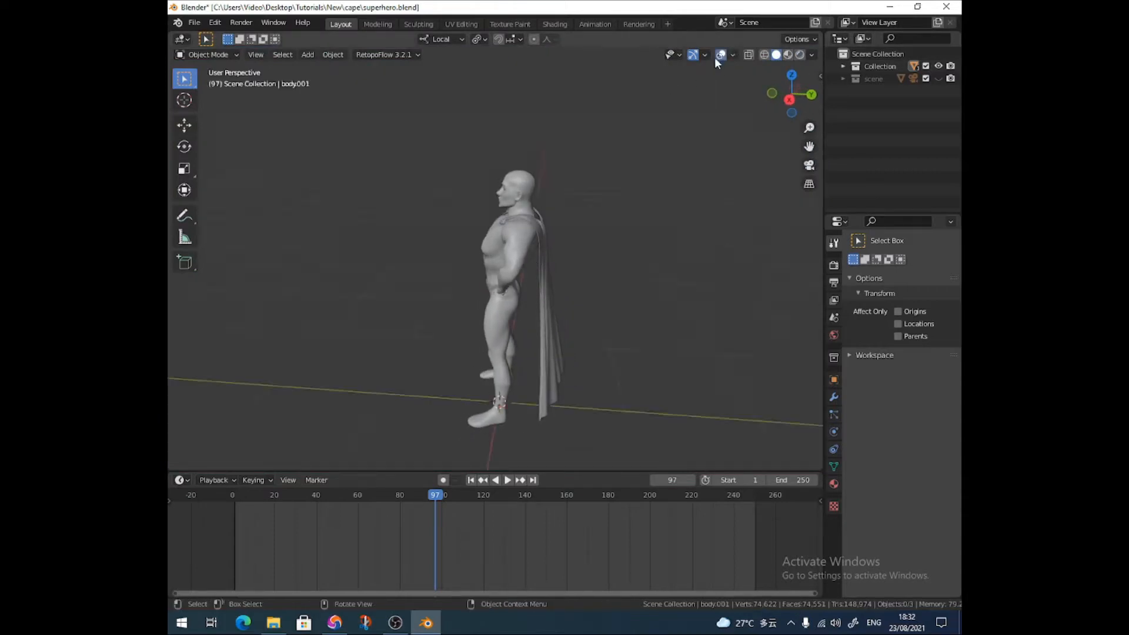
{"action": "left_click", "coordinate": [544, 288]}
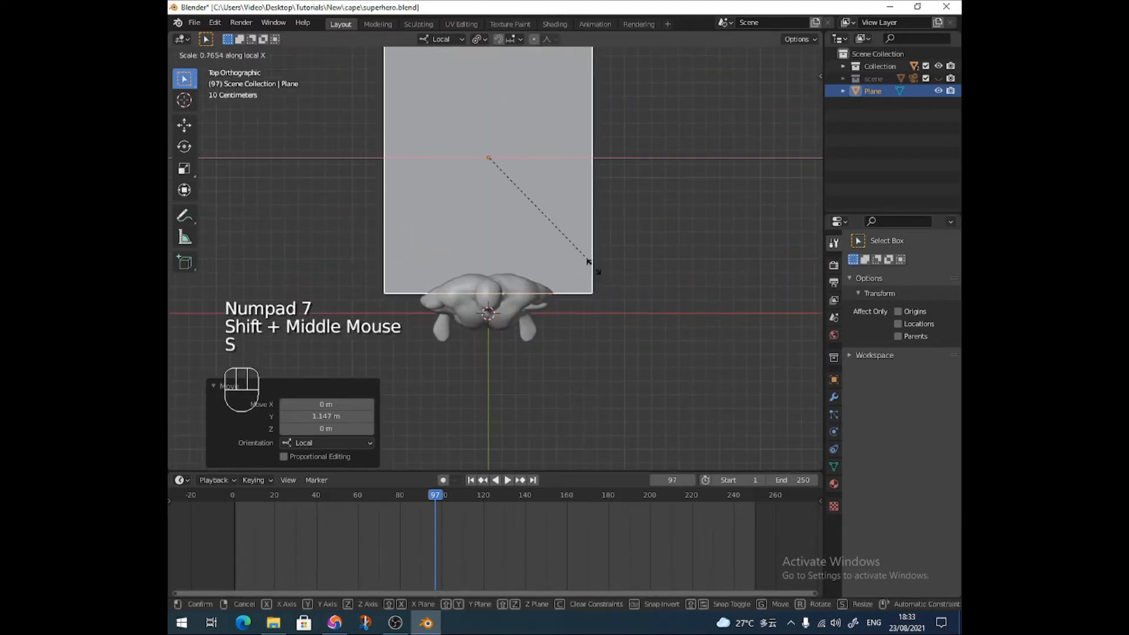
{"action": "mouse_move", "coordinate": [461, 224]}
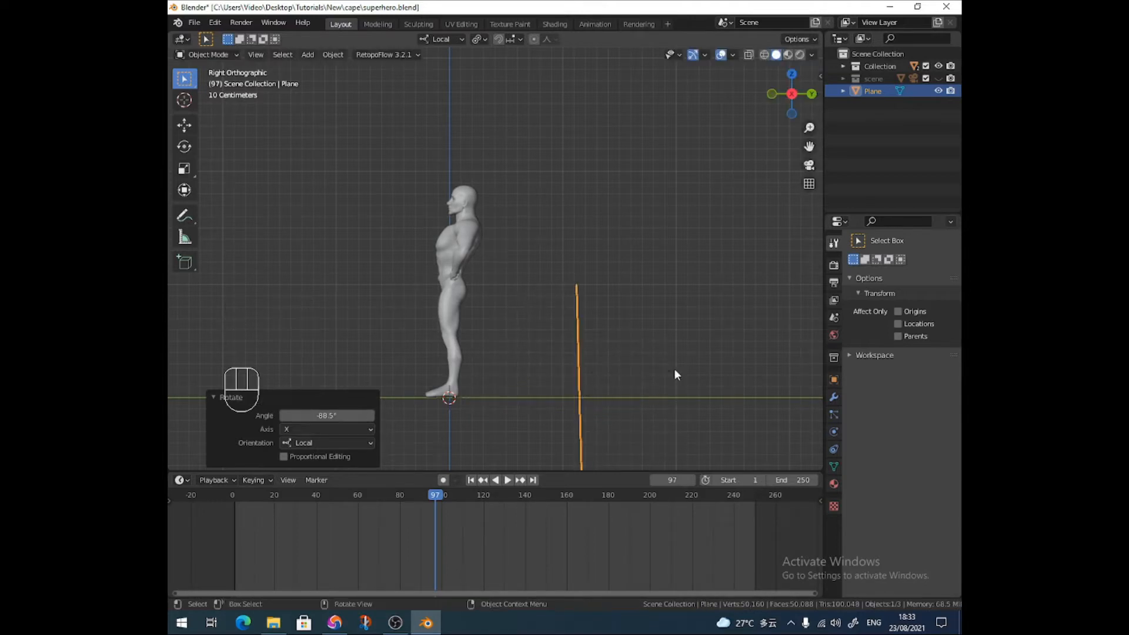
- Move the upright plane close behind the back, stretch it to figure height and apply all transforms
{"action": "key", "text": "g"}
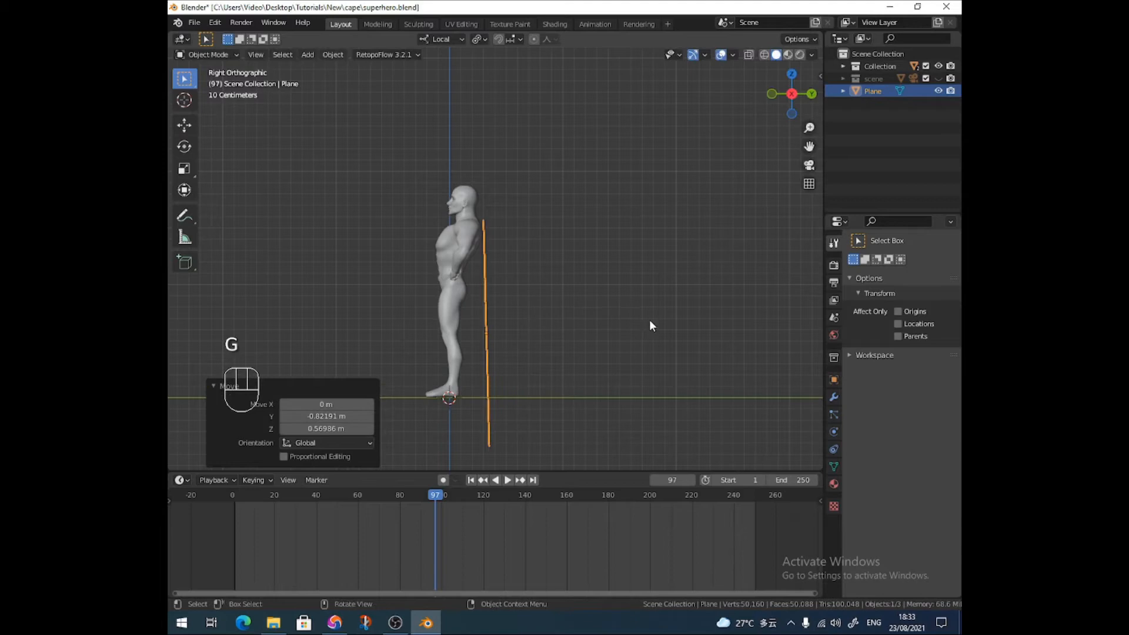
{"action": "key", "text": "s"}
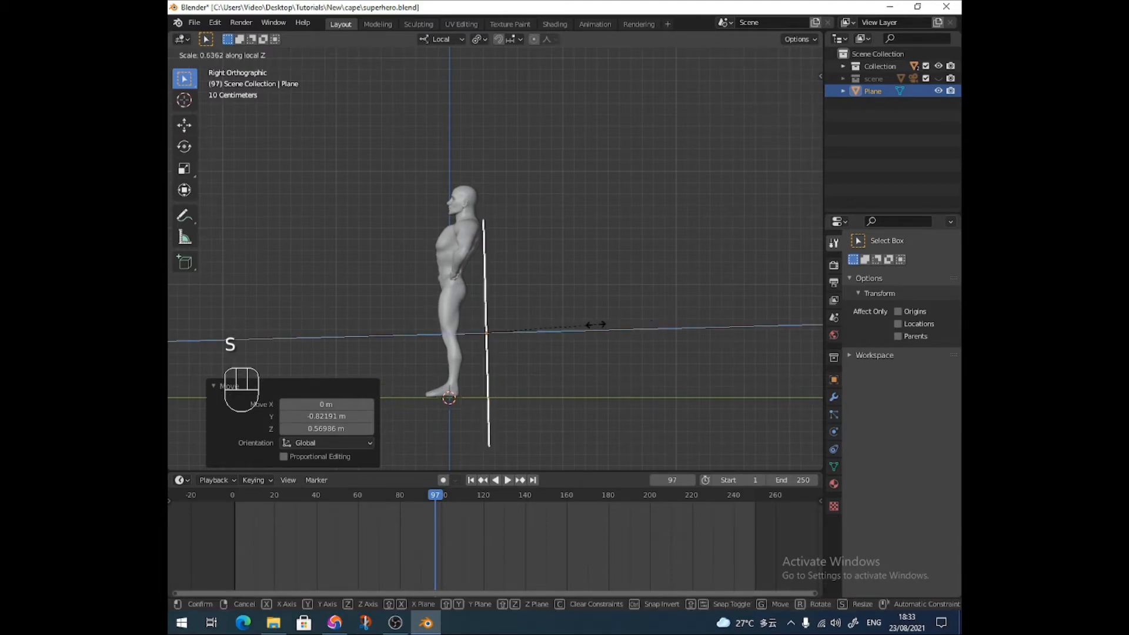
{"action": "key", "text": "ctrl+a"}
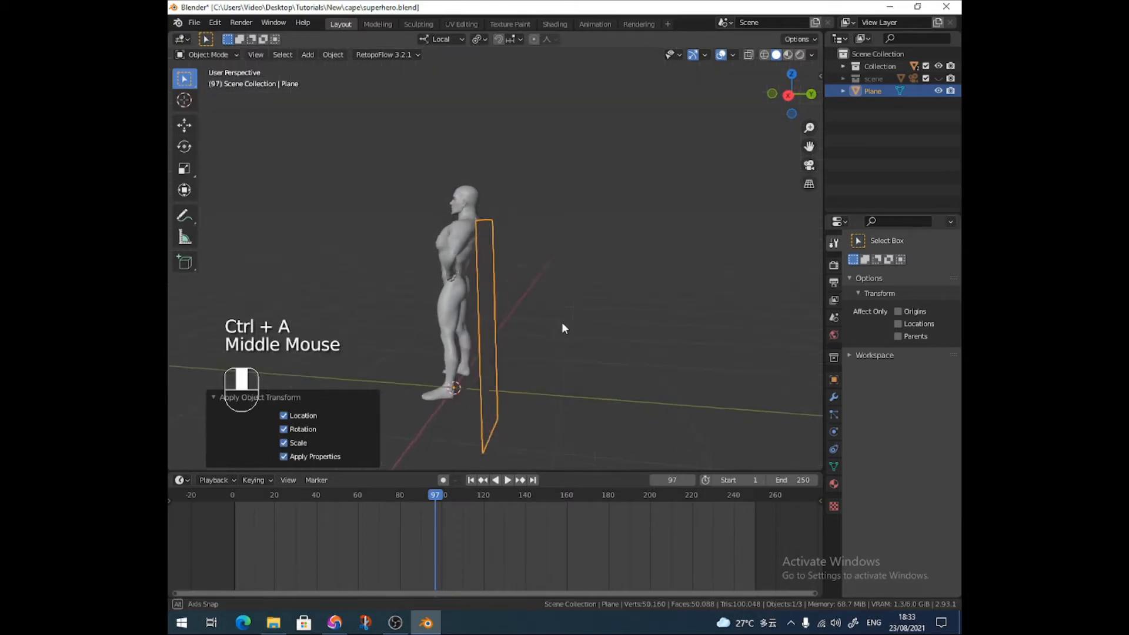
- Raise the plane to shoulder height and rotate it 90° on X to lie flat
{"action": "key", "text": "s"}
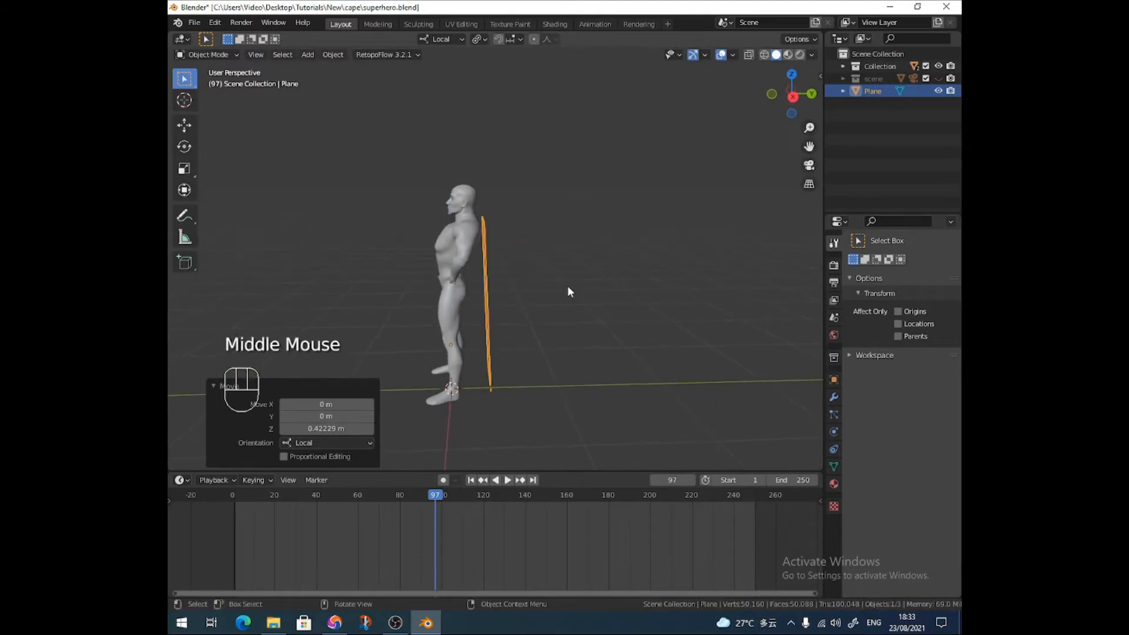
{"action": "mouse_move", "coordinate": [554, 318]}
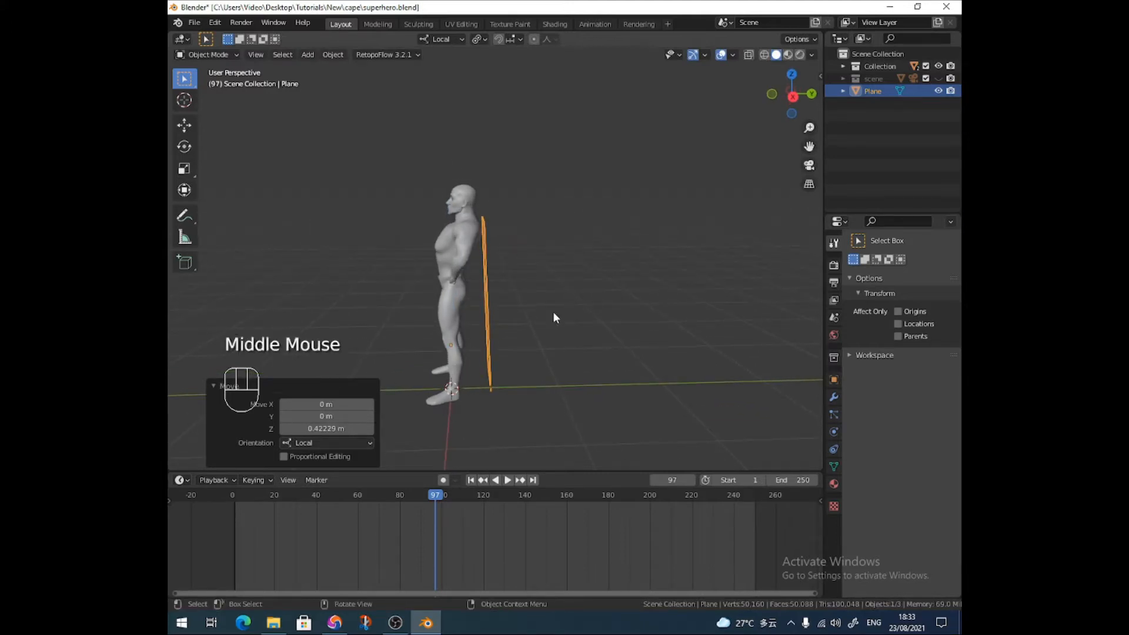
{"action": "key", "text": "3"}
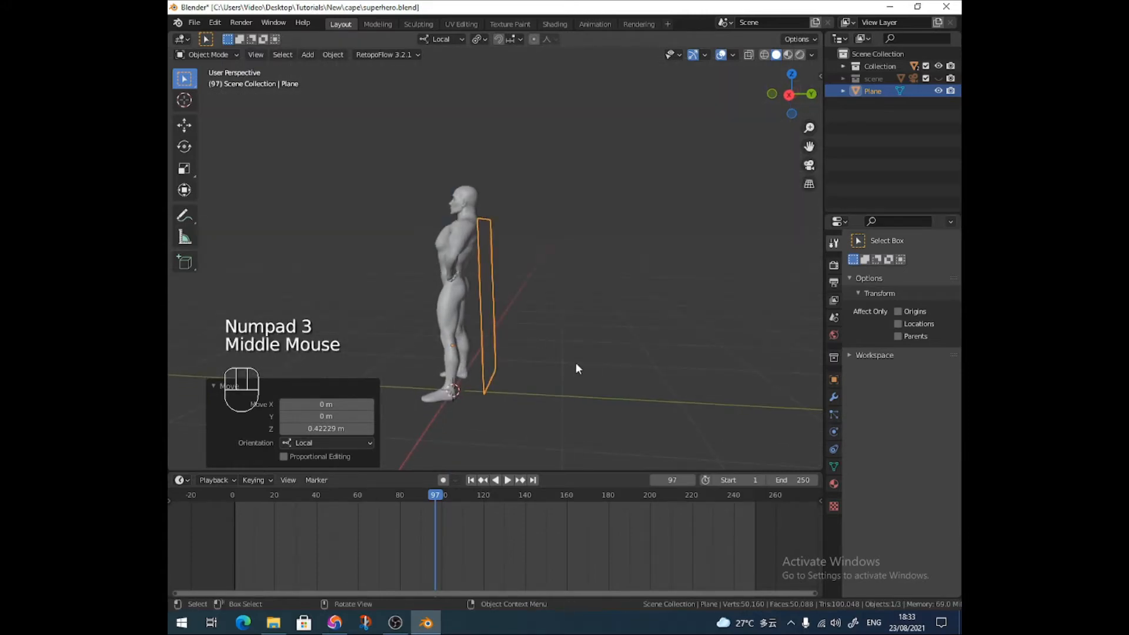
{"action": "key", "text": "r"}
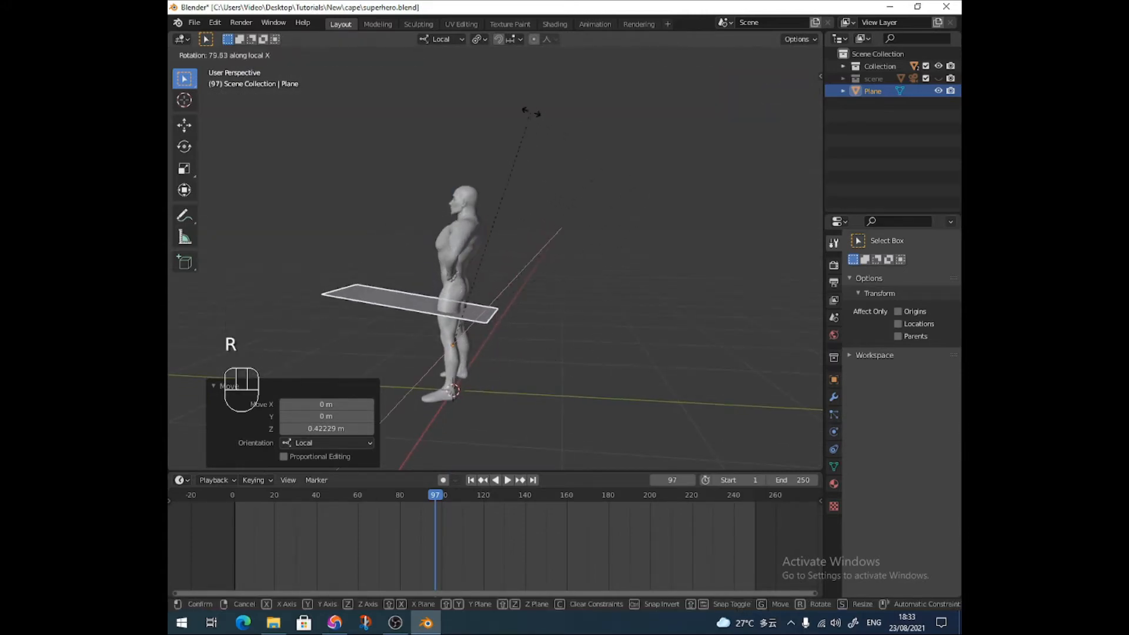
{"action": "left_click", "coordinate": [590, 270]}
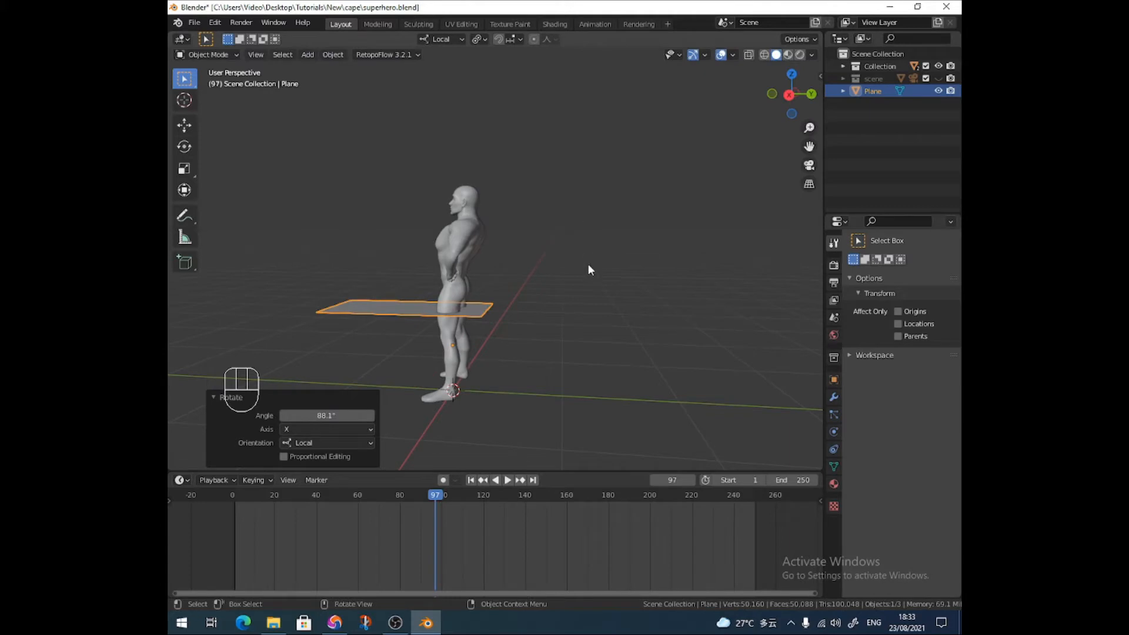
- Nudge the flat plane onto the shoulders and apply its transforms again
{"action": "key", "text": "g"}
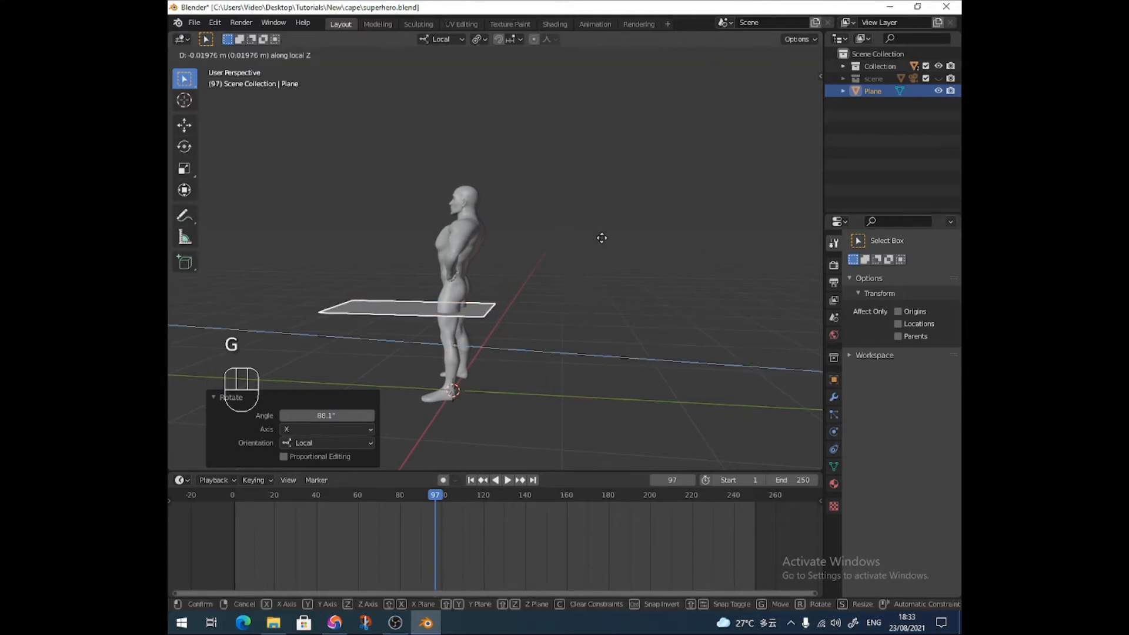
{"action": "key", "text": "ctrl+a"}
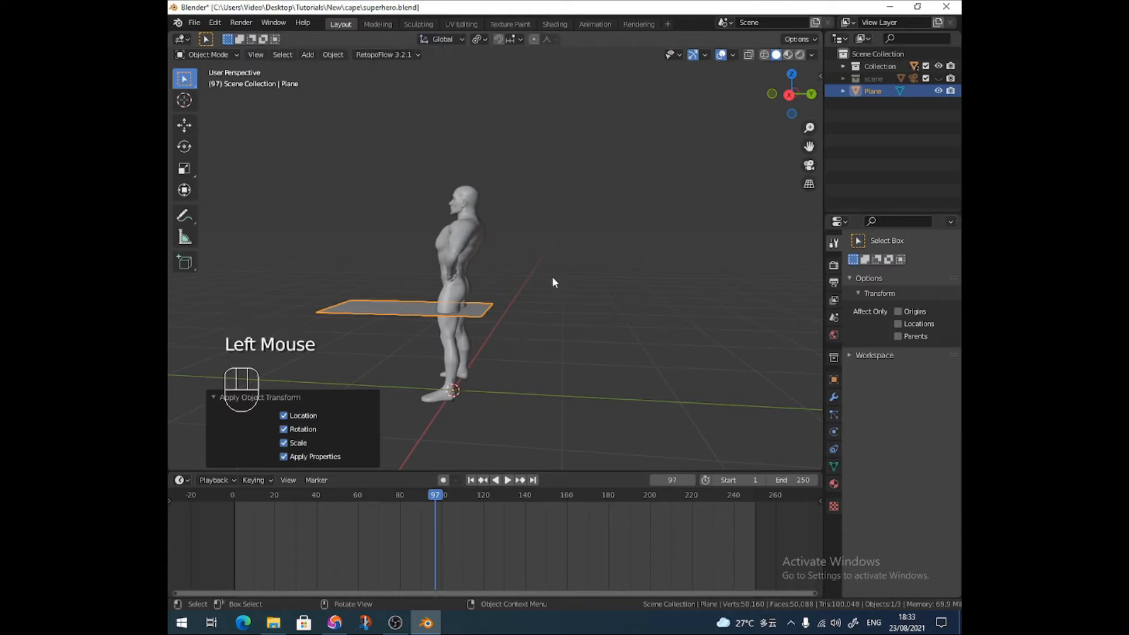
{"action": "key", "text": "g"}
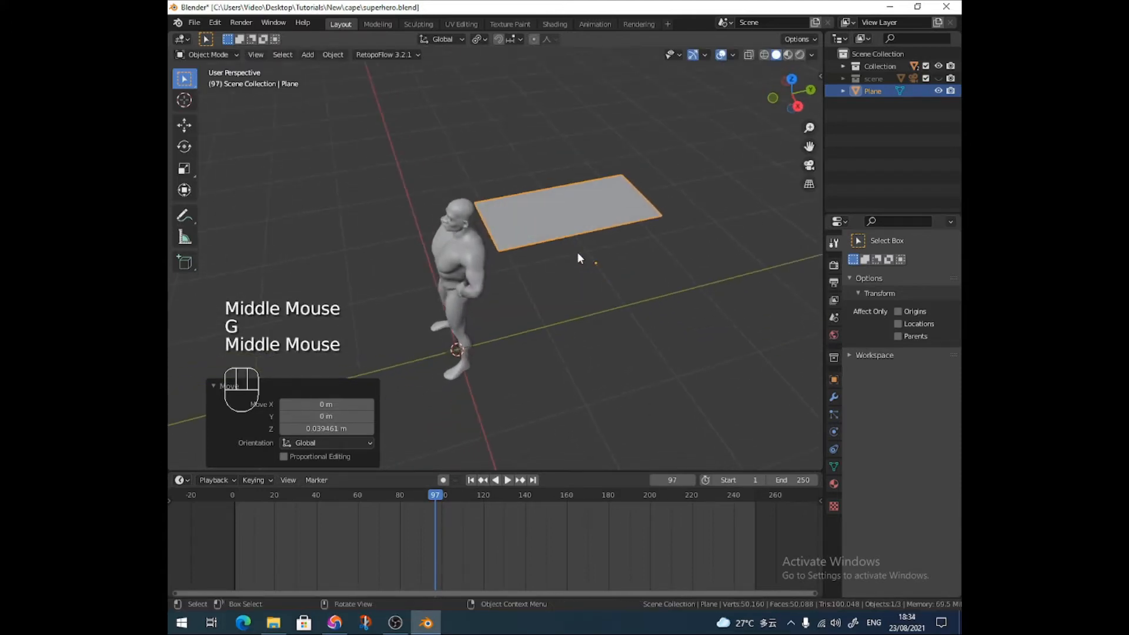
{"action": "left_click_drag", "start_coordinate": [577, 259], "coordinate": [536, 234]}
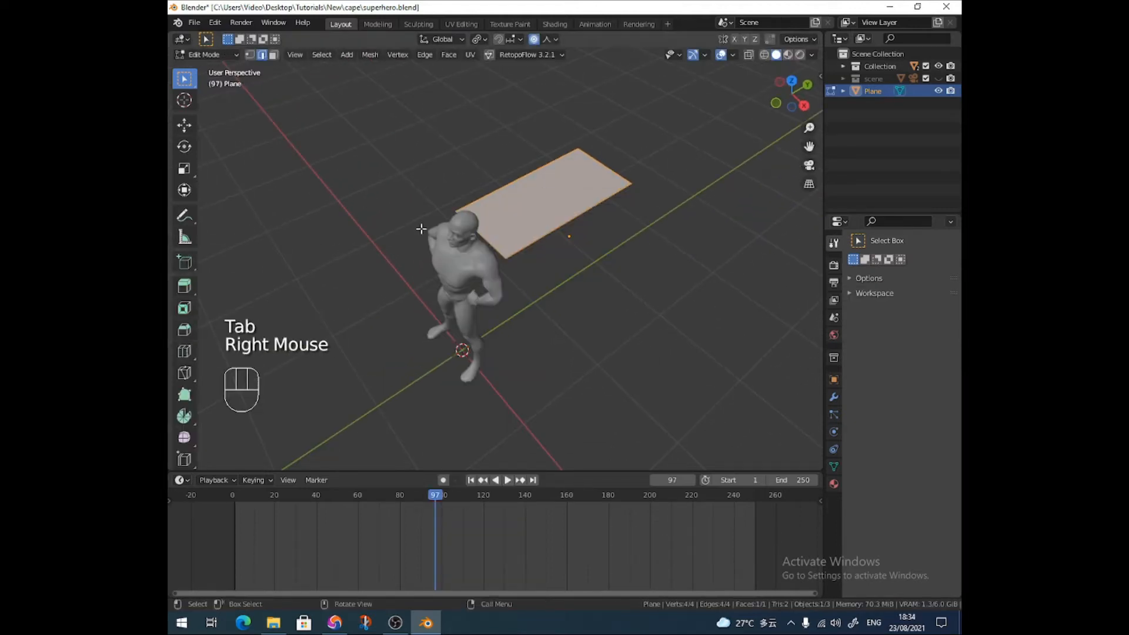
- Add four evenly spaced lengthwise loop cuts dividing the plane into five strips
{"action": "key", "text": "ctrl+r"}
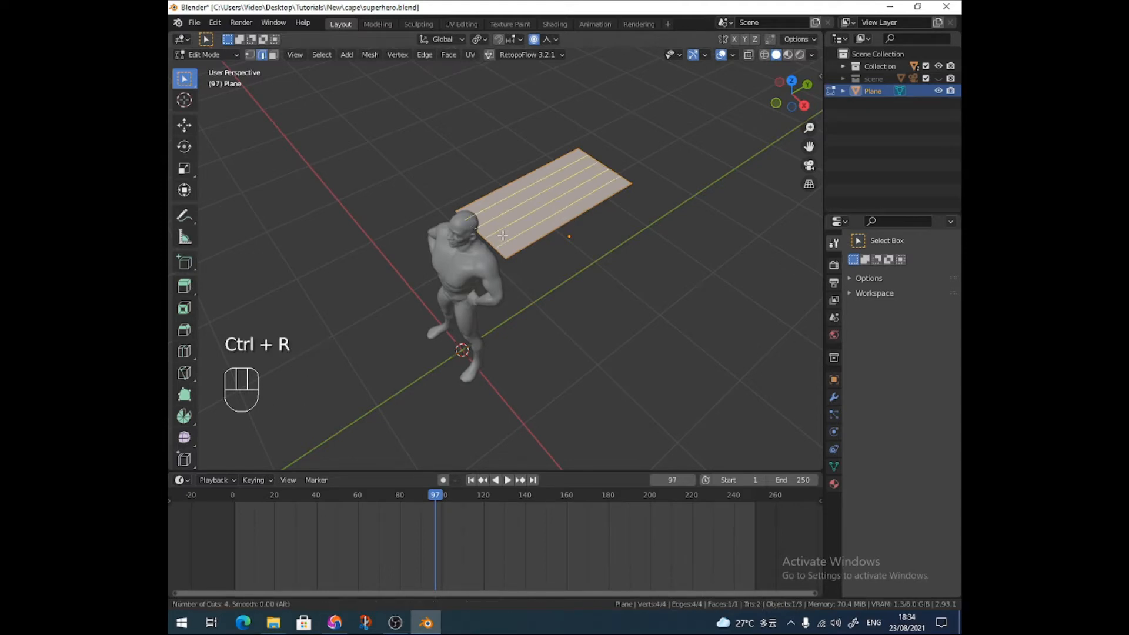
{"action": "left_click", "coordinate": [502, 235]}
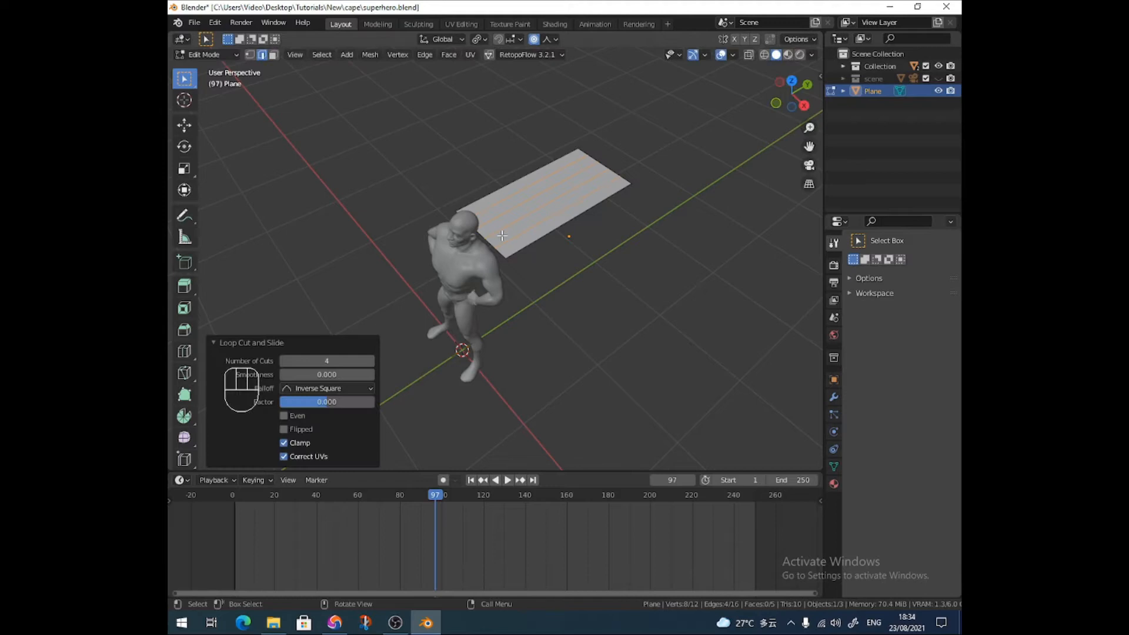
{"action": "left_click_drag", "start_coordinate": [512, 237], "coordinate": [511, 231]}
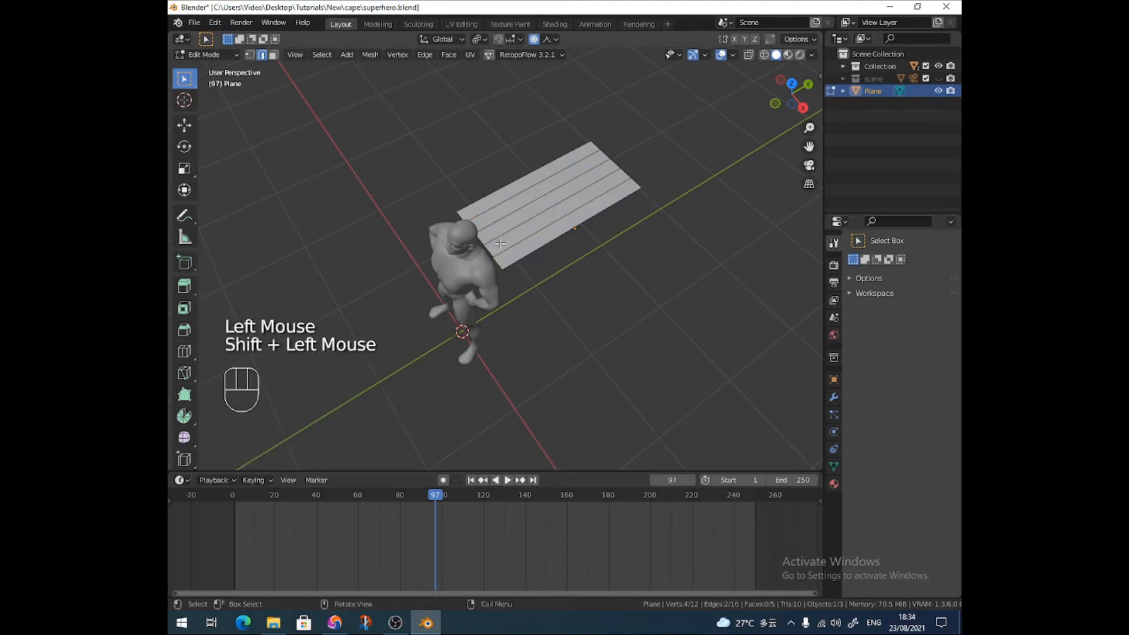
- Extrude the front edge loop forward toward the figure's shoulders and position the new faces
{"action": "key", "text": "e"}
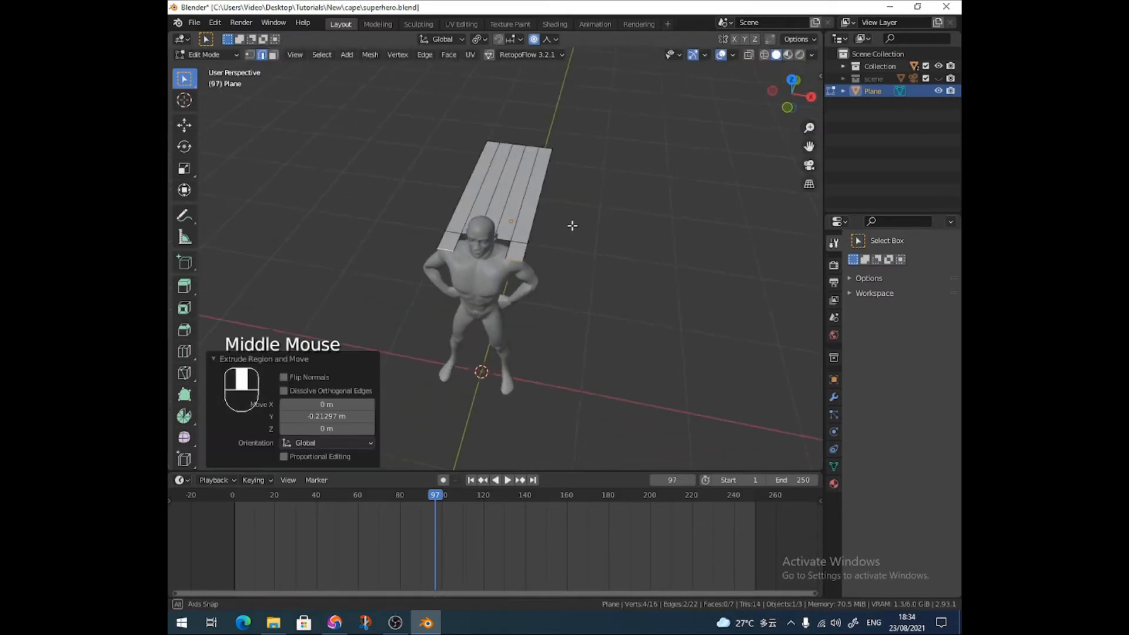
{"action": "key", "text": "s"}
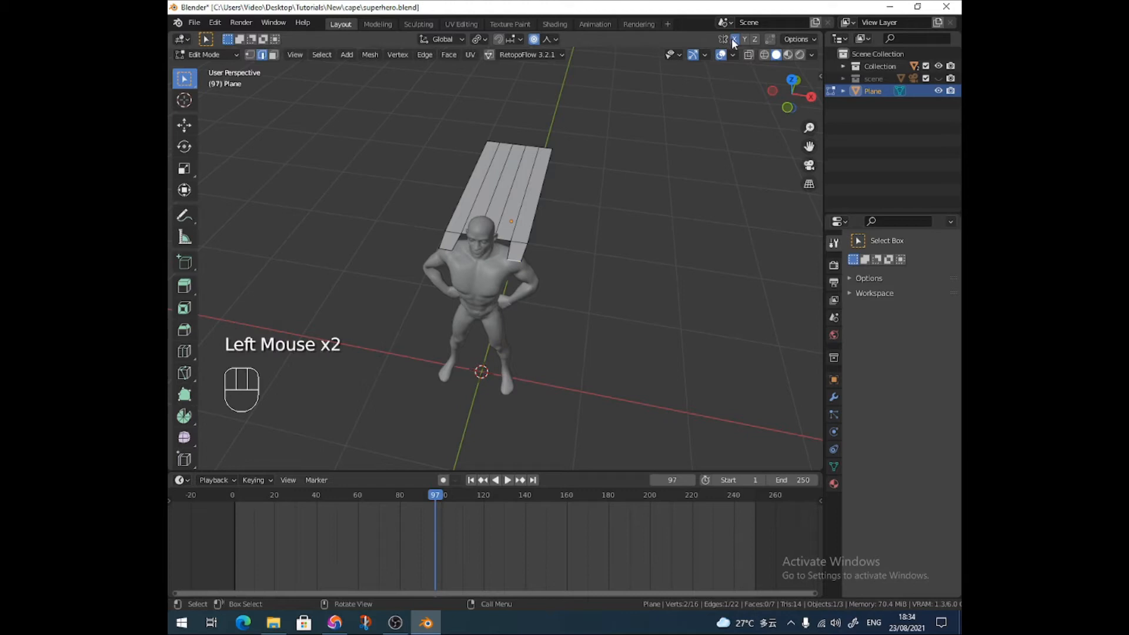
{"action": "key", "text": "g"}
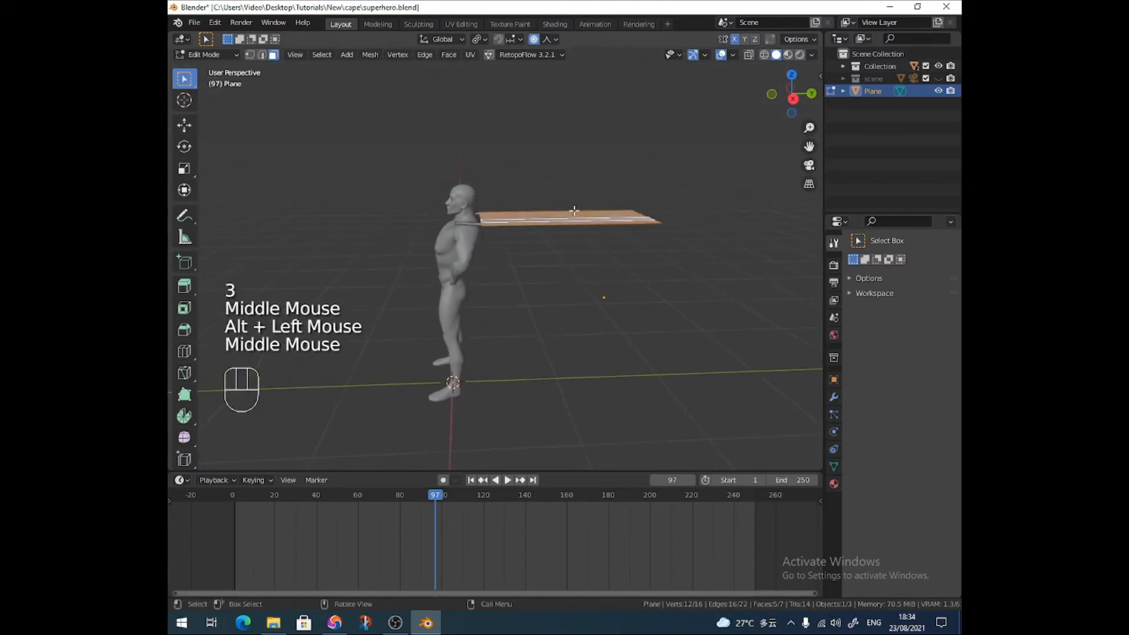
{"action": "key", "text": "g"}
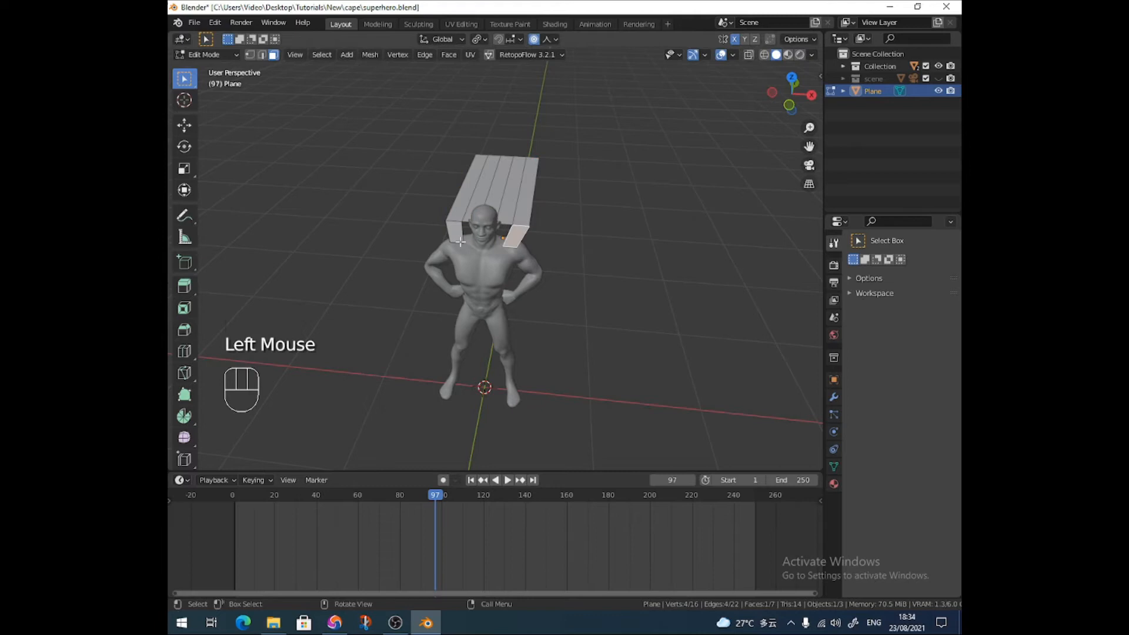
- Adjust the edge near the shoulder so the extra row reaches over it
{"action": "left_click", "coordinate": [513, 237]}
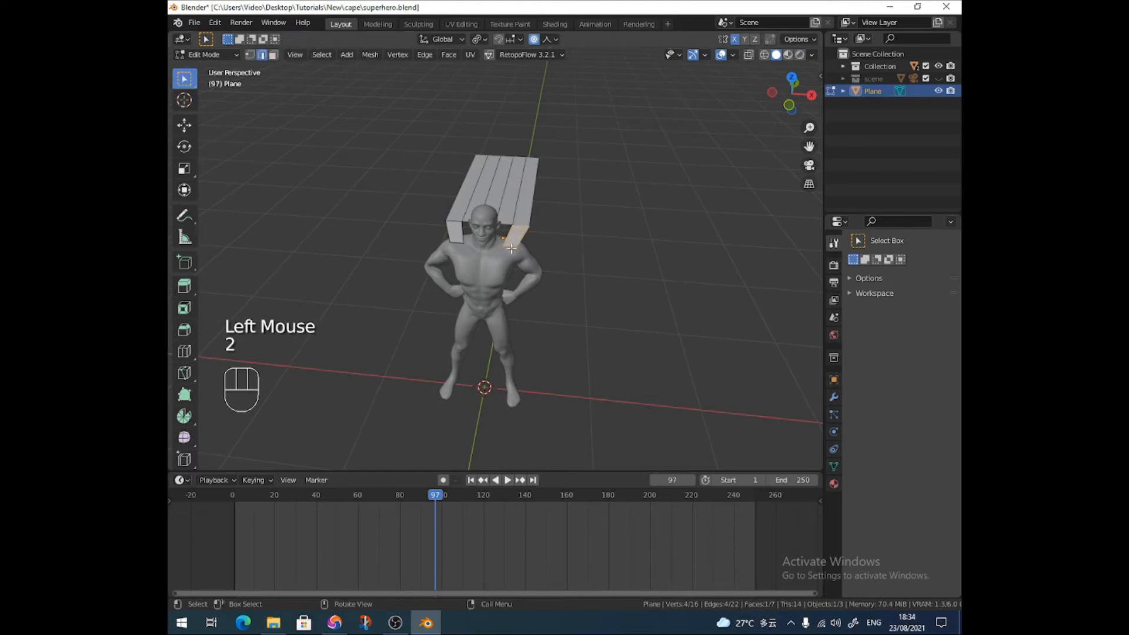
{"action": "key", "text": "g"}
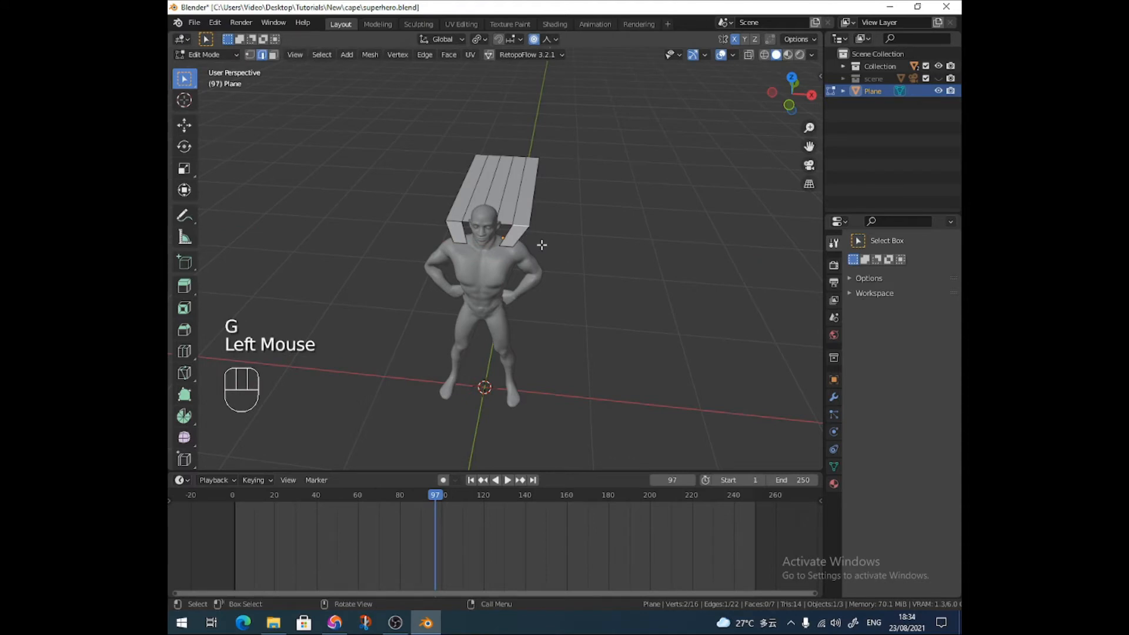
{"action": "key", "text": "g"}
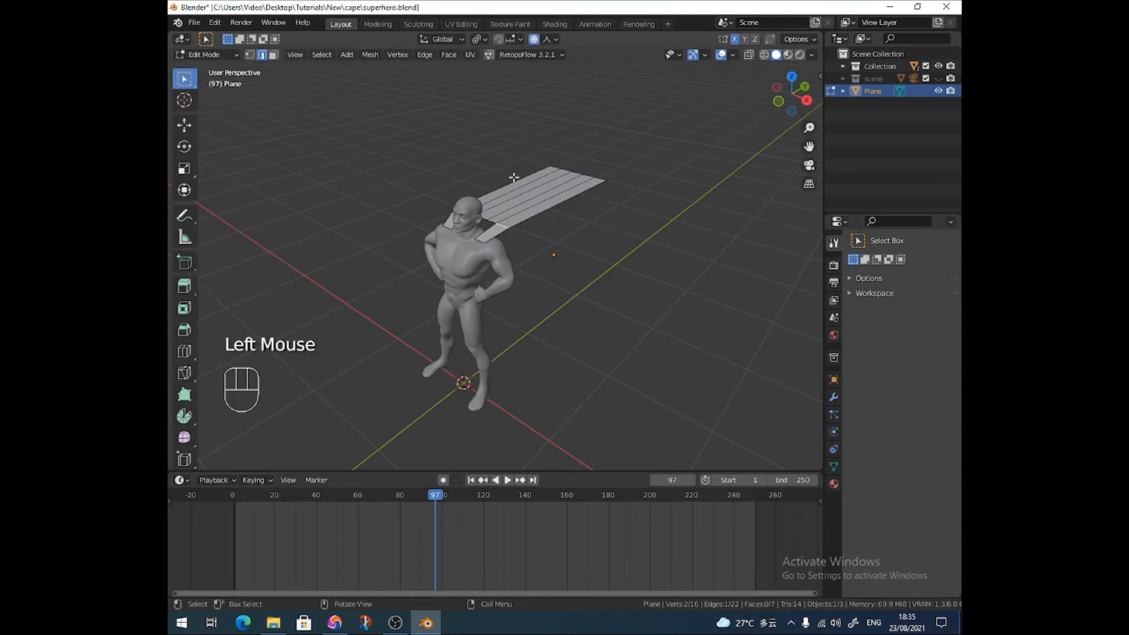
- Subdivide the plane's mesh and give it a Cloth physics modifier
{"action": "right_click", "coordinate": [514, 178]}
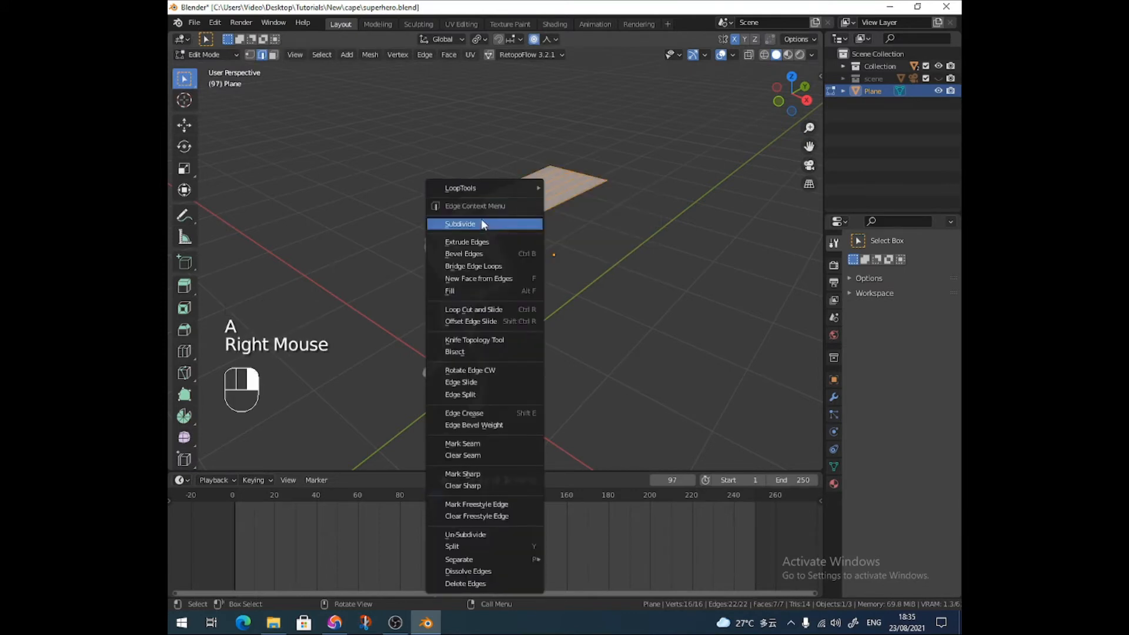
{"action": "left_click", "coordinate": [460, 224]}
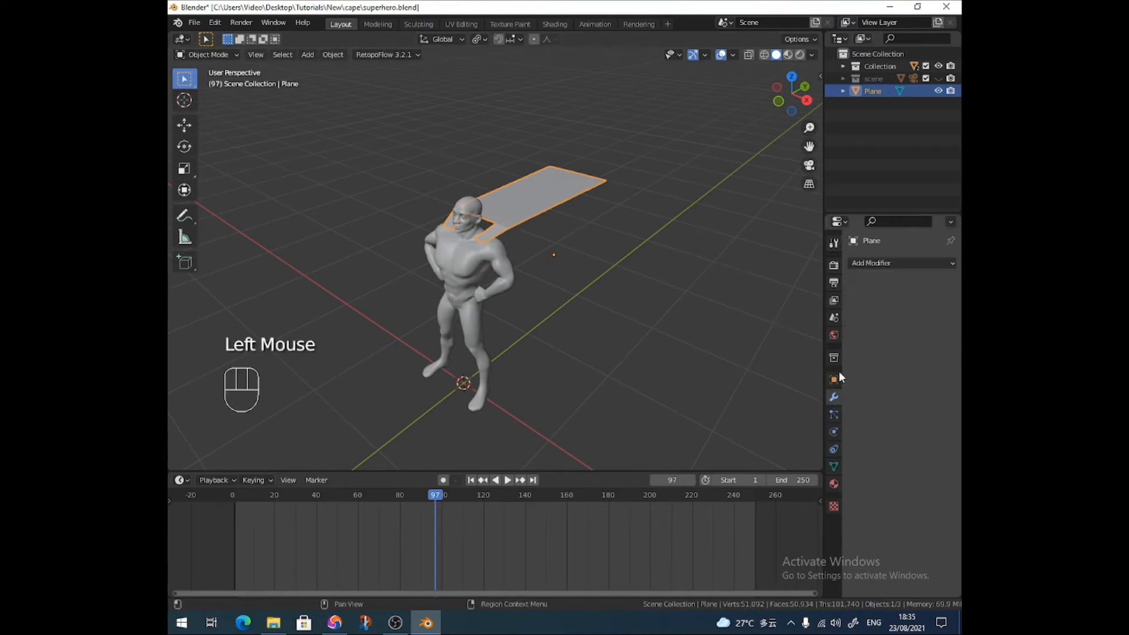
{"action": "left_click", "coordinate": [872, 263]}
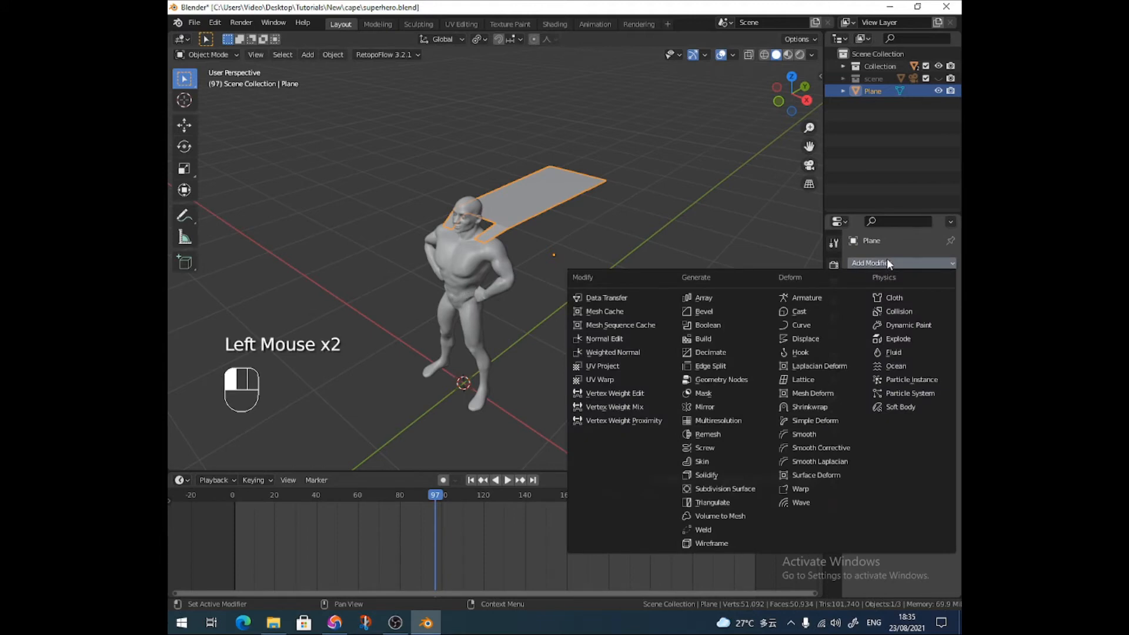
{"action": "mouse_move", "coordinate": [893, 298]}
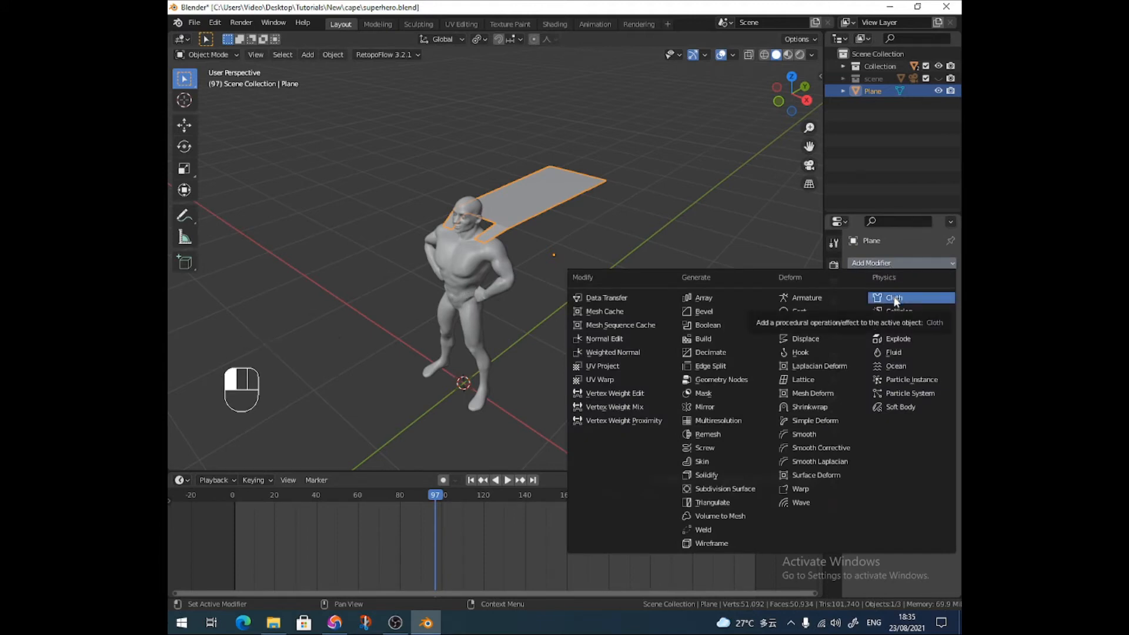
{"action": "left_click", "coordinate": [894, 298]}
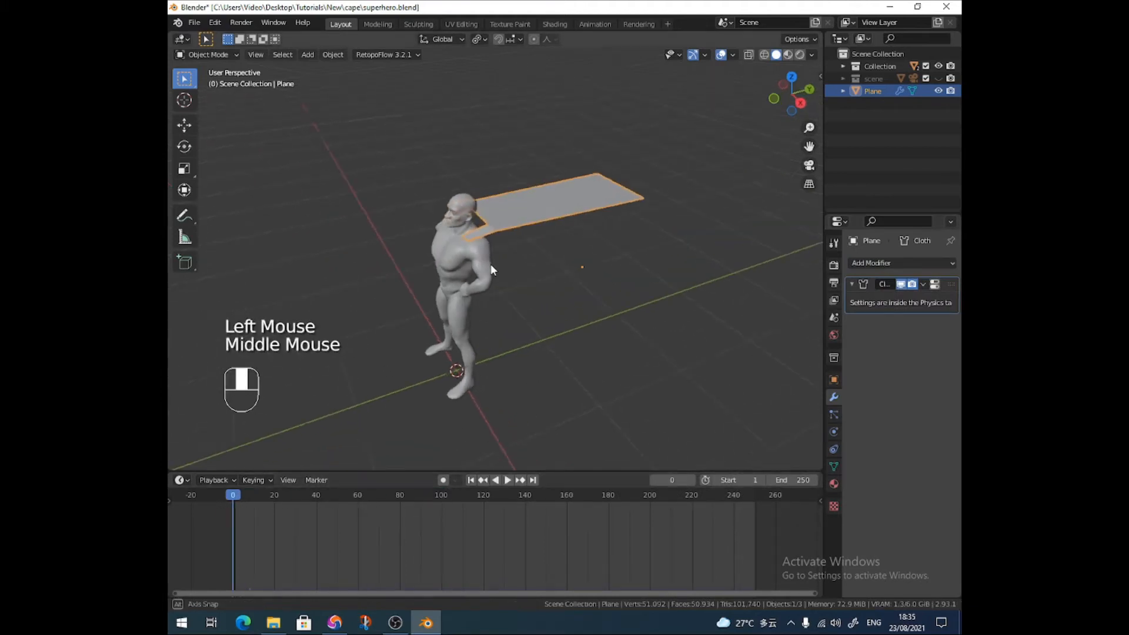
- Test-play the cloth simulation, stop it, and return to mesh editing
{"action": "key", "text": "space"}
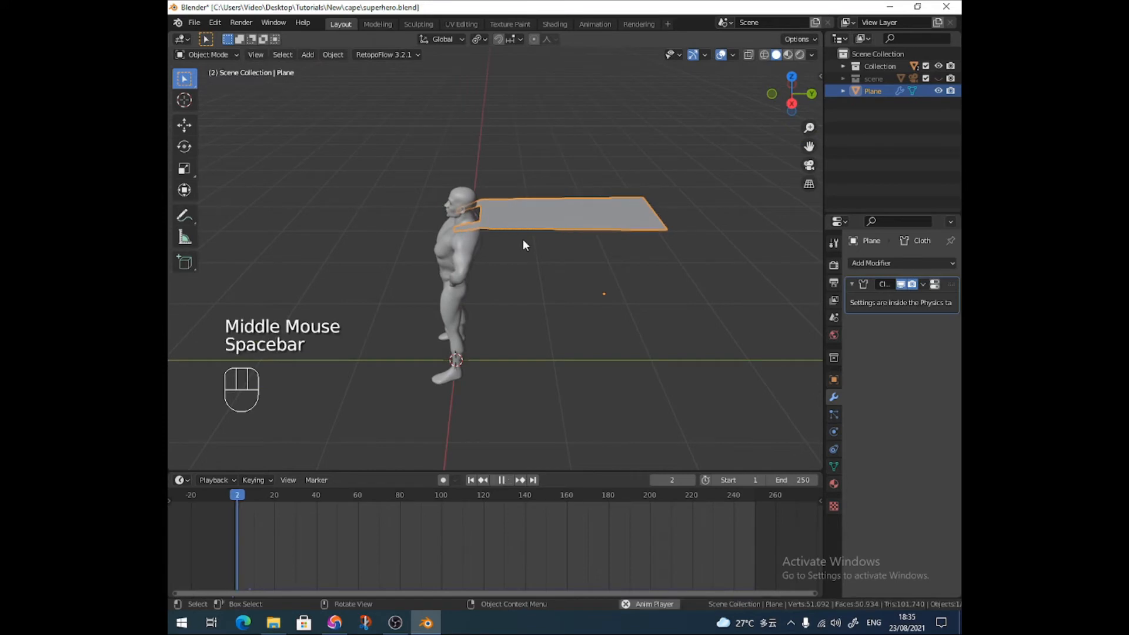
{"action": "key", "text": "space"}
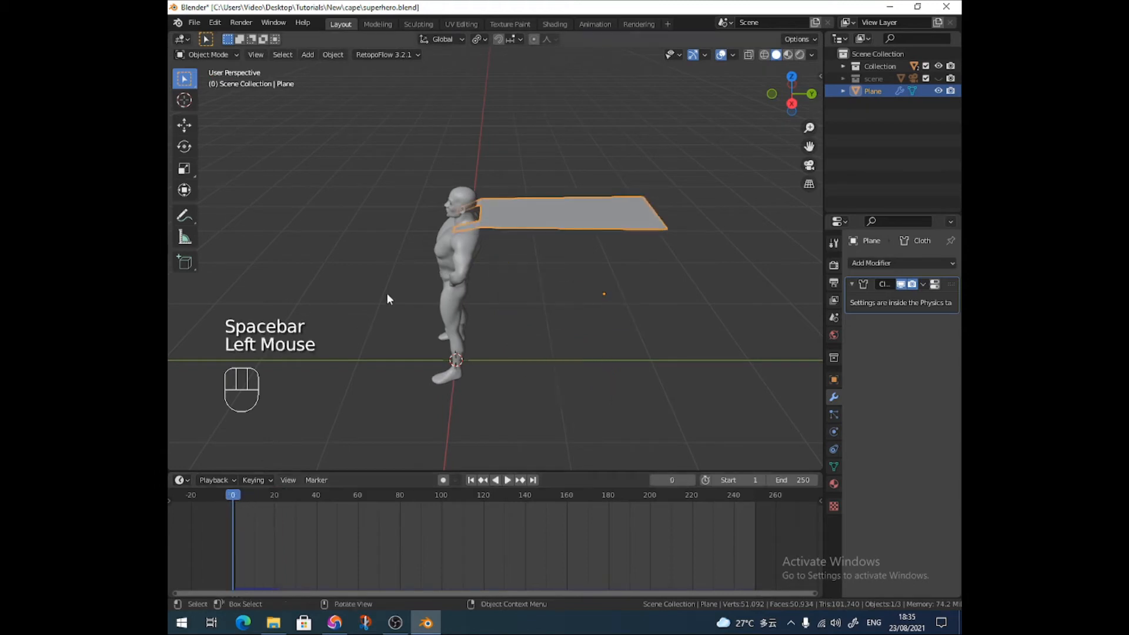
{"action": "key", "text": "Tab"}
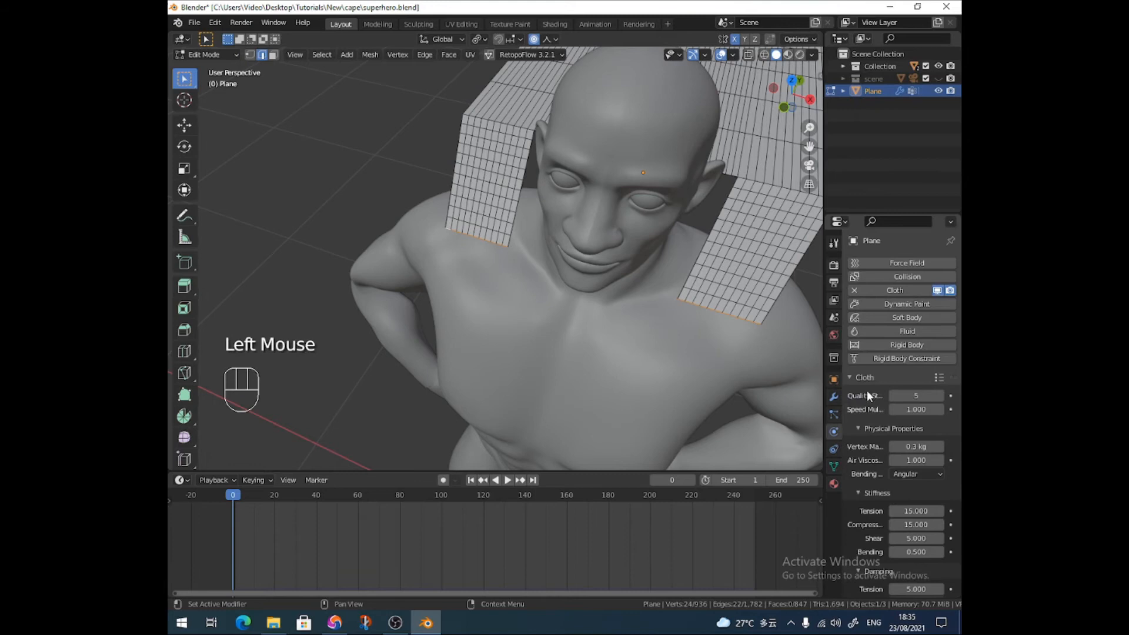
- Create a vertex group named 'pinned' for the shoulder-edge vertices
{"action": "scroll", "scroll_direction": "down", "scroll_amount": 3}
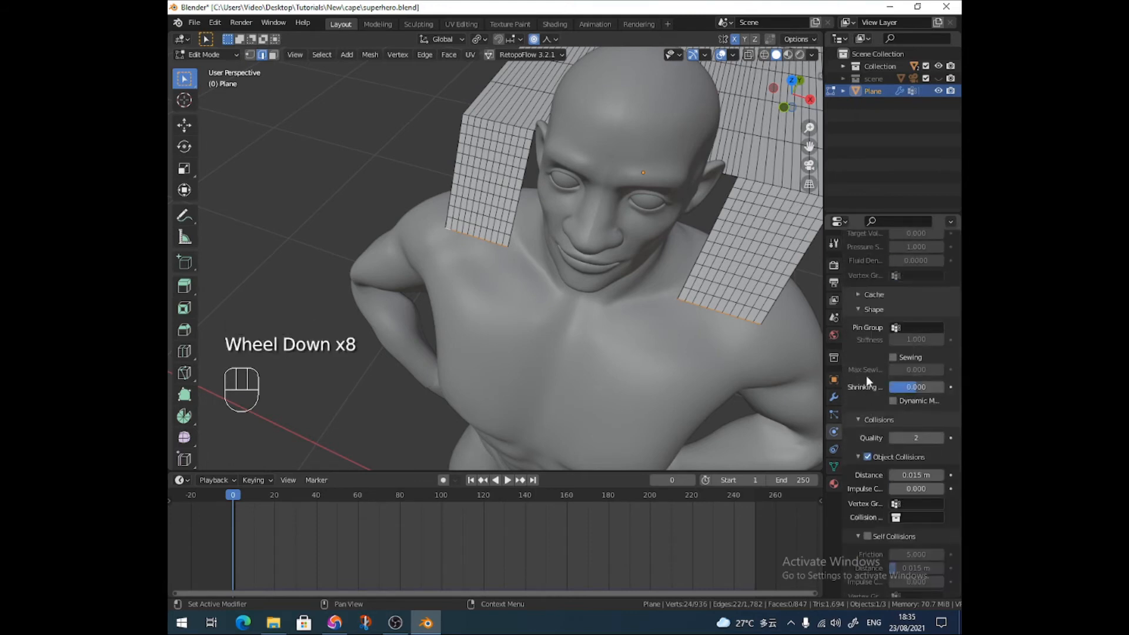
{"action": "mouse_move", "coordinate": [907, 332]}
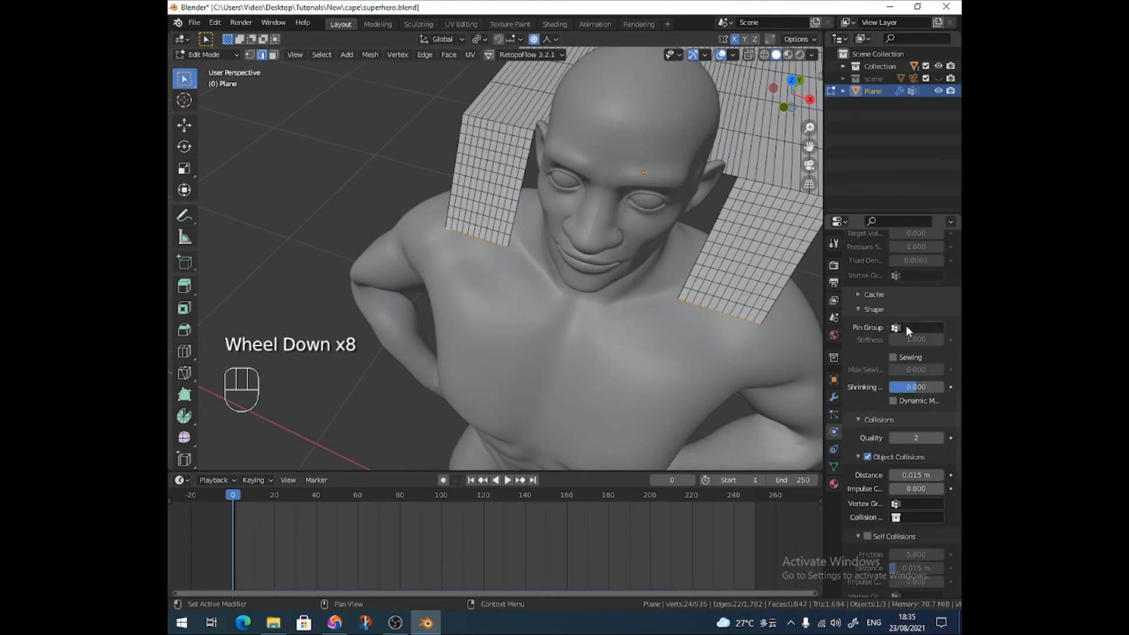
{"action": "left_click", "coordinate": [897, 328]}
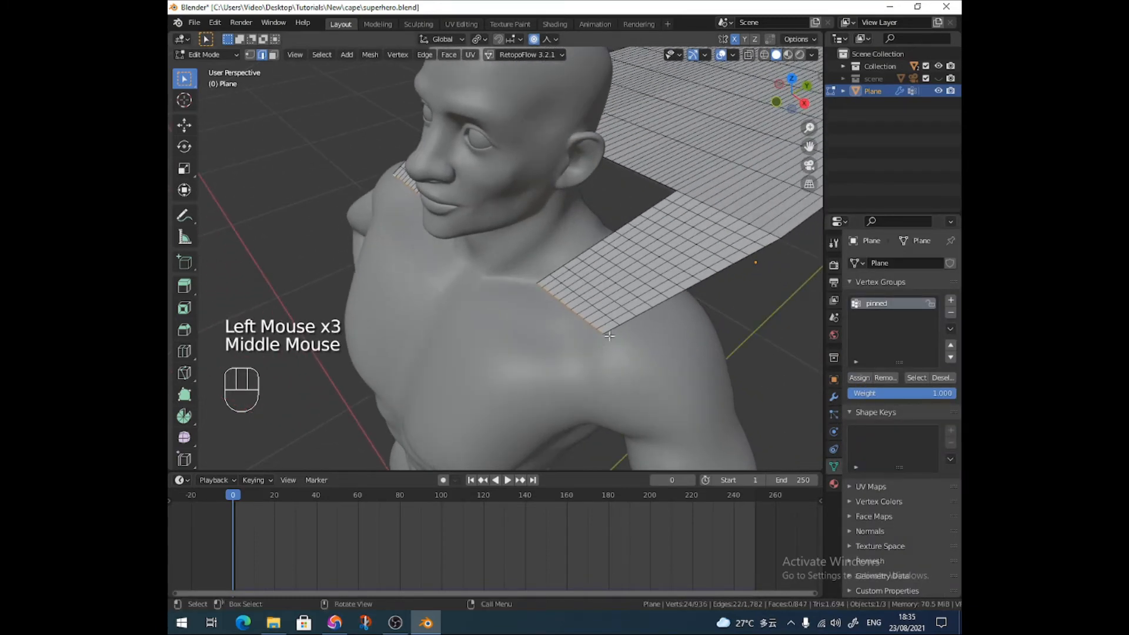
{"action": "scroll", "scroll_direction": "down", "scroll_amount": 3}
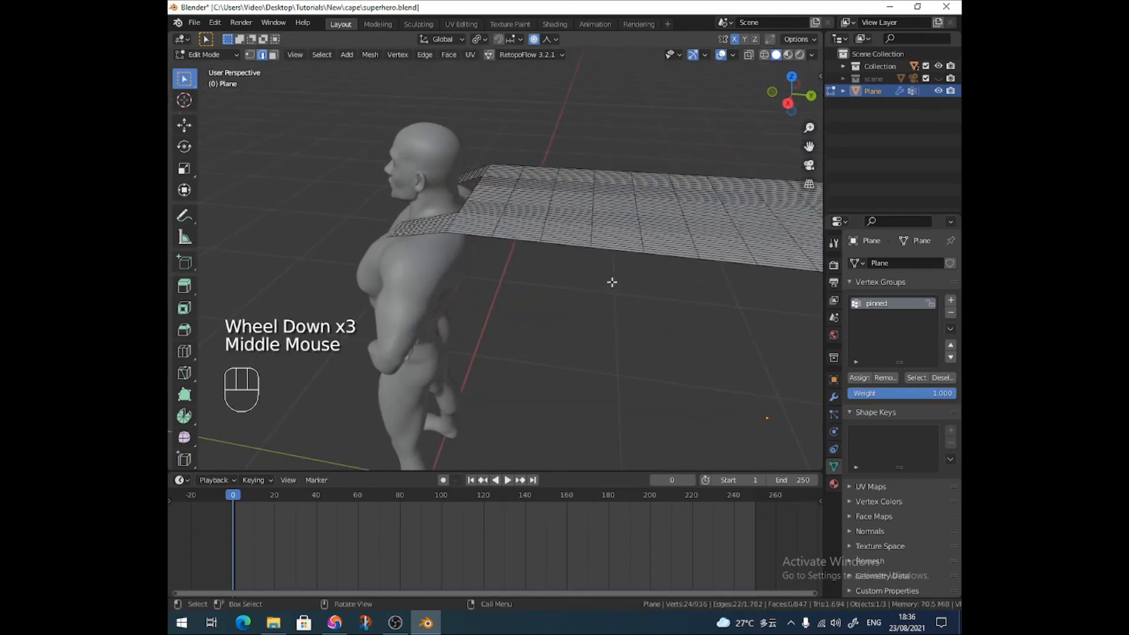
- Play the cloth simulation until the cape hangs down from the shoulders, then stop
{"action": "key", "text": "space"}
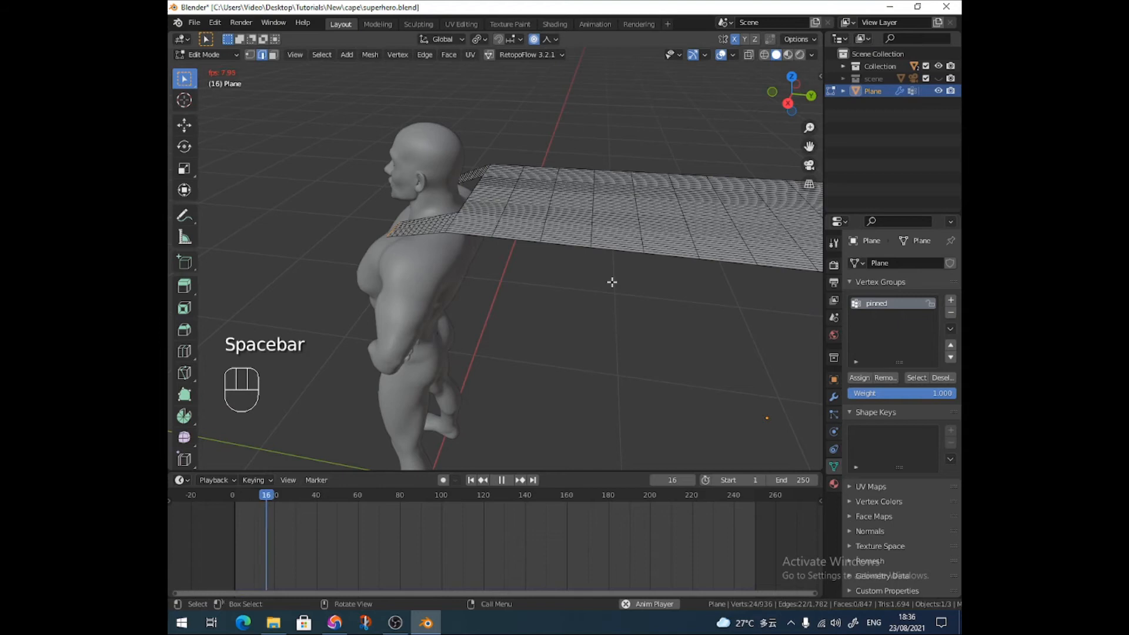
{"action": "key", "text": "space"}
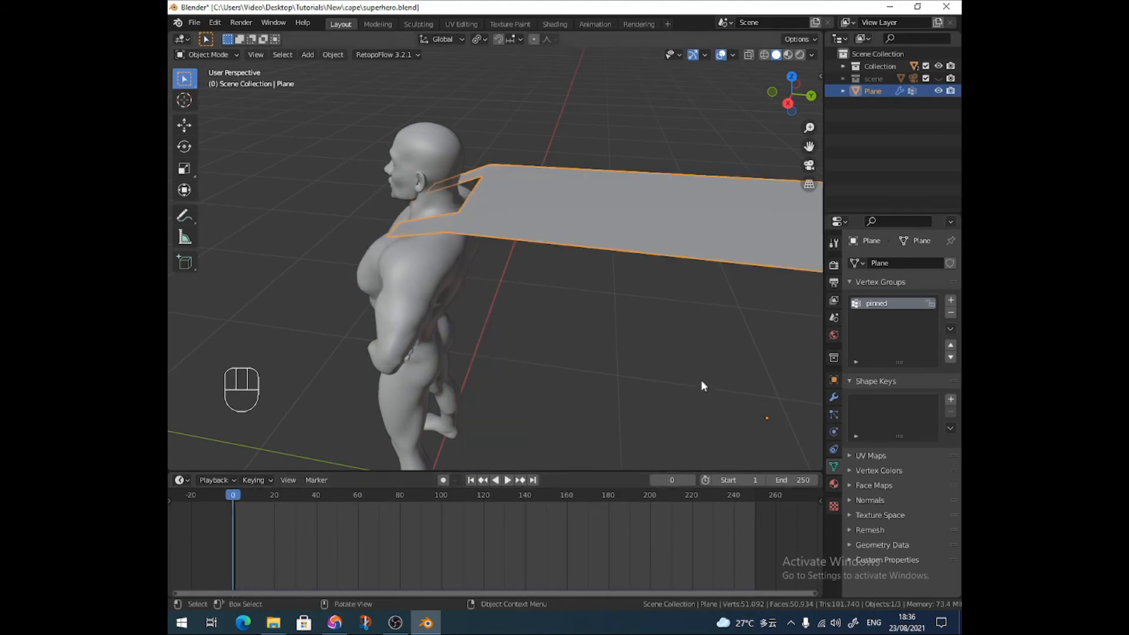
{"action": "key", "text": "space"}
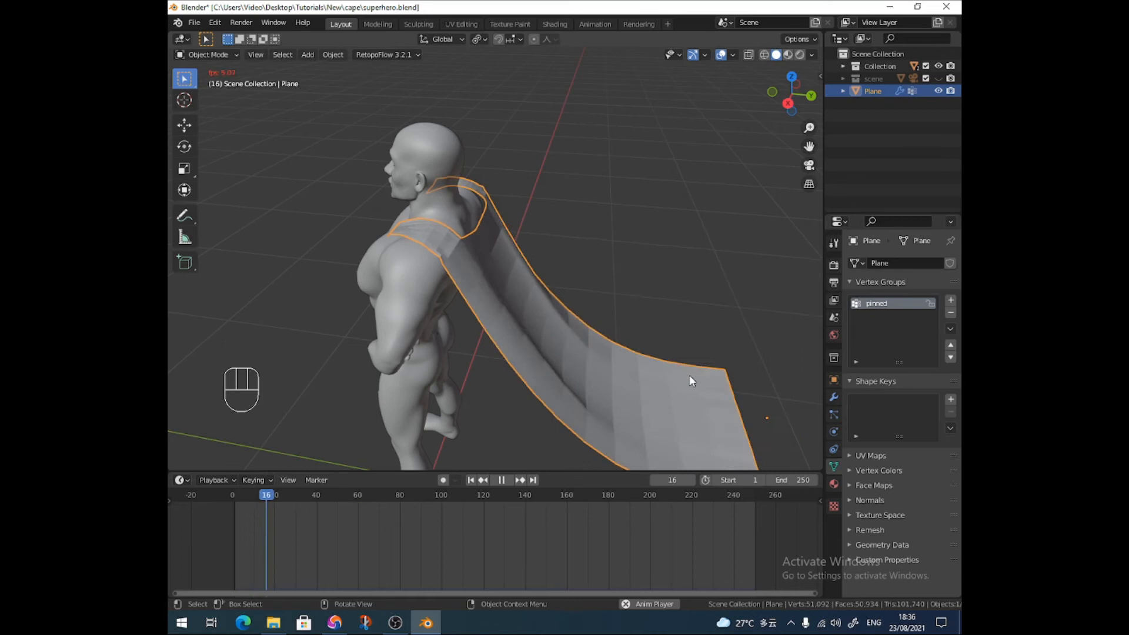
{"action": "key", "text": "space"}
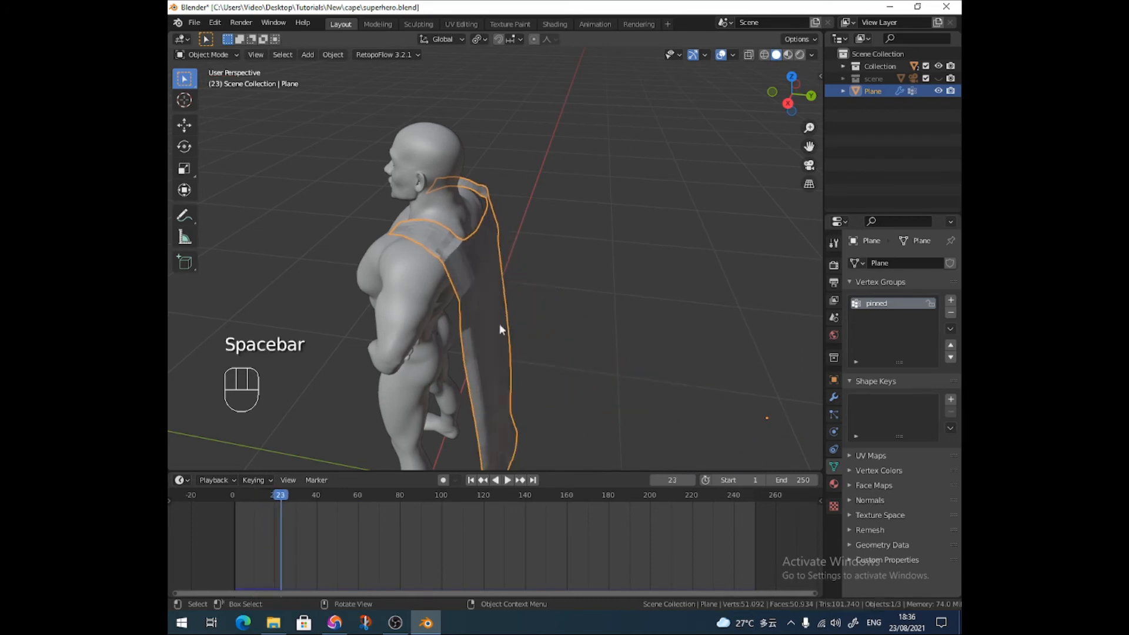
{"action": "mouse_move", "coordinate": [430, 298]}
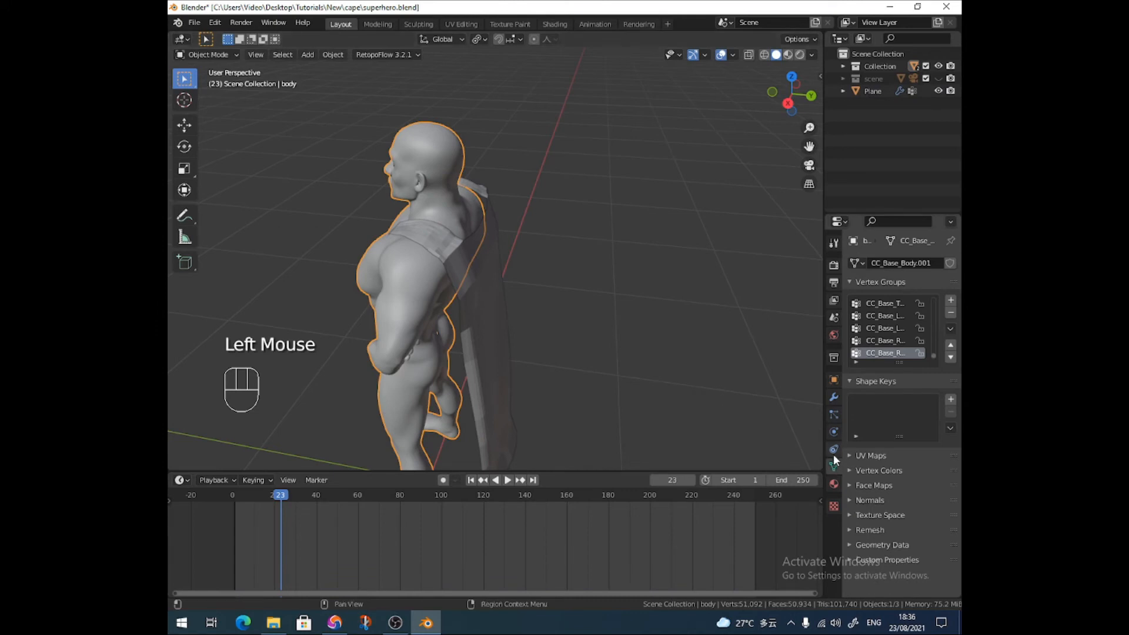
- Give the body Collision physics and replay so the cape drapes down its back
{"action": "left_click", "coordinate": [834, 449]}
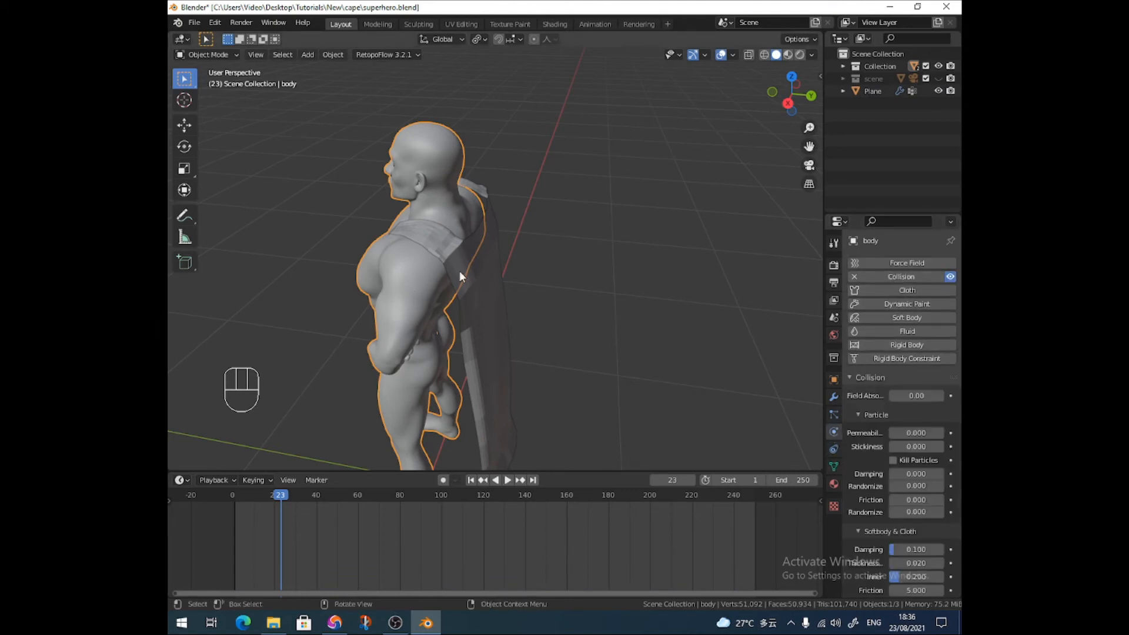
{"action": "left_click_drag", "start_coordinate": [462, 277], "coordinate": [496, 298]}
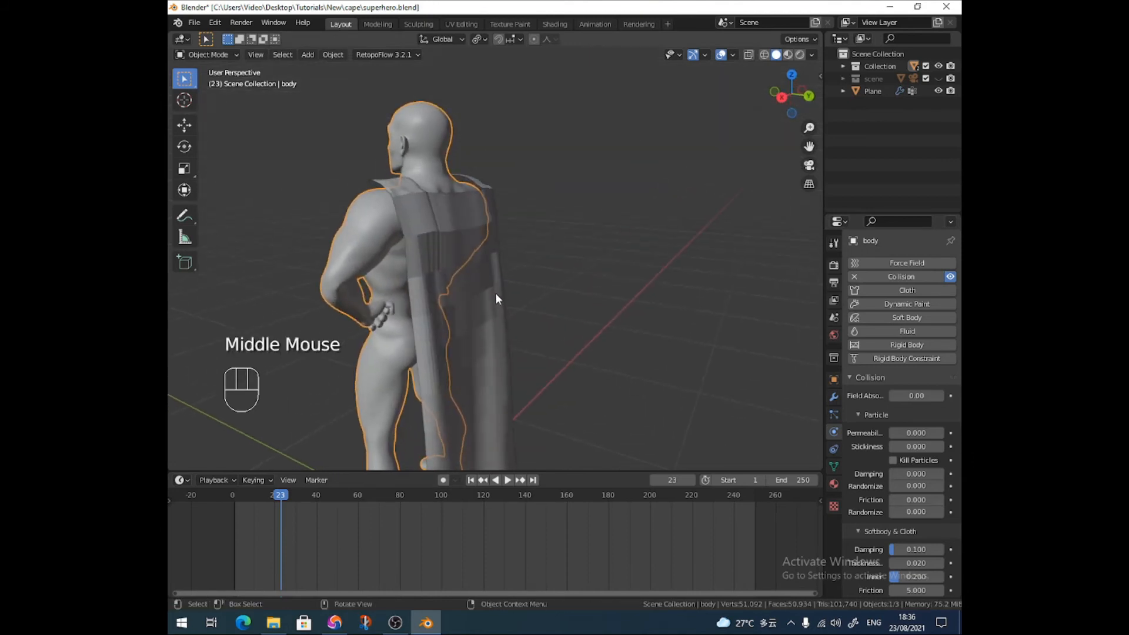
{"action": "key", "text": "space"}
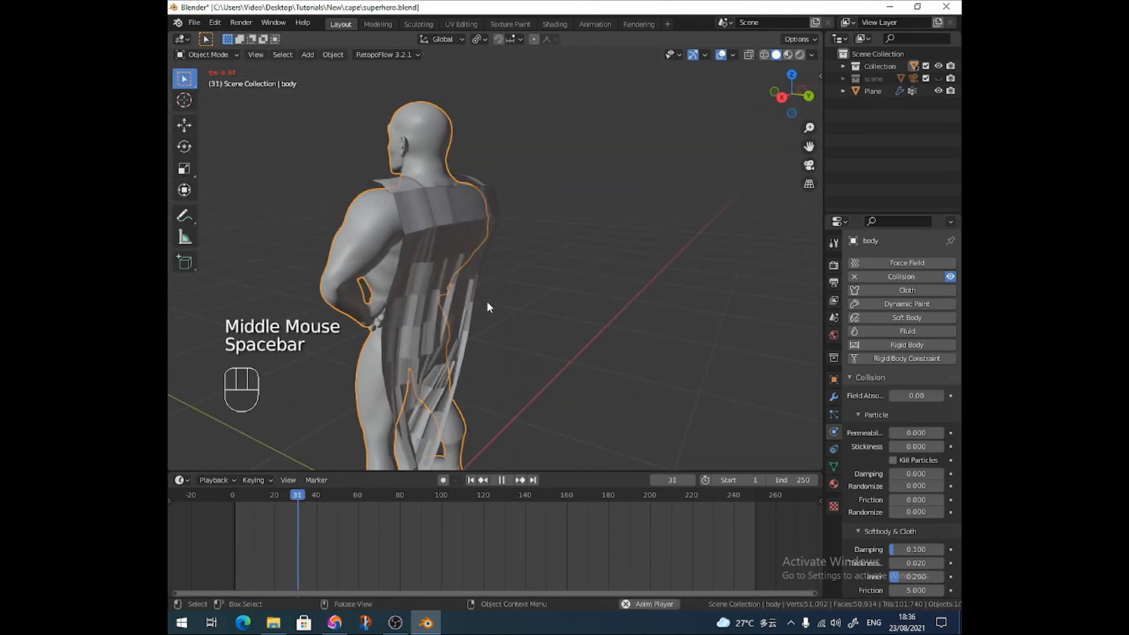
{"action": "key", "text": "space"}
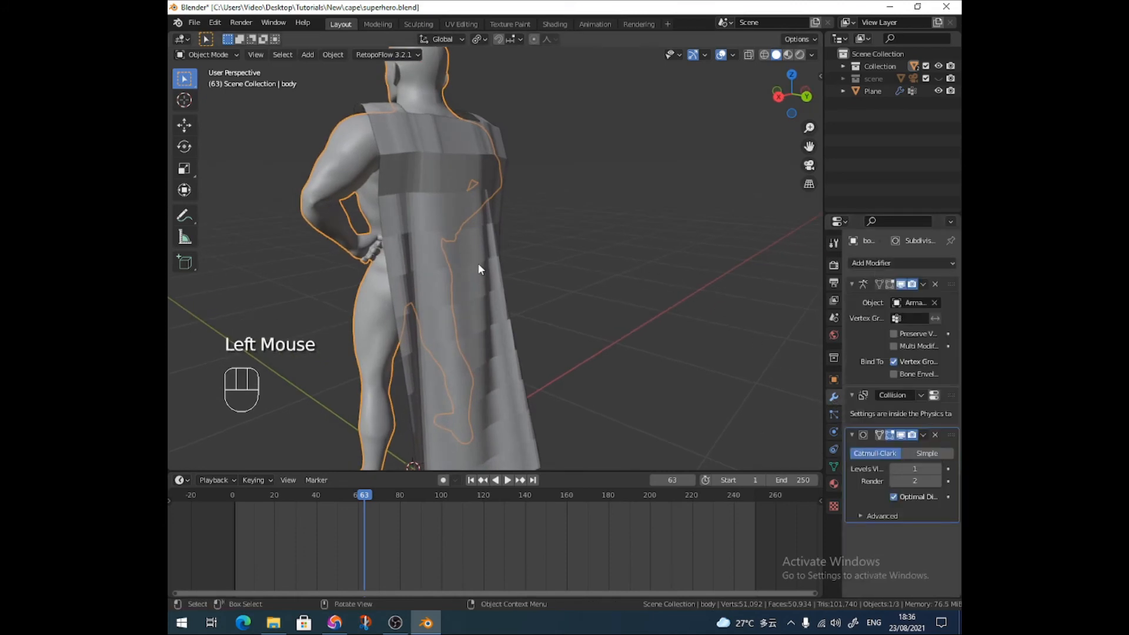
- Add a Subdivision Surface modifier to smooth the cape plane
{"action": "left_click", "coordinate": [872, 262]}
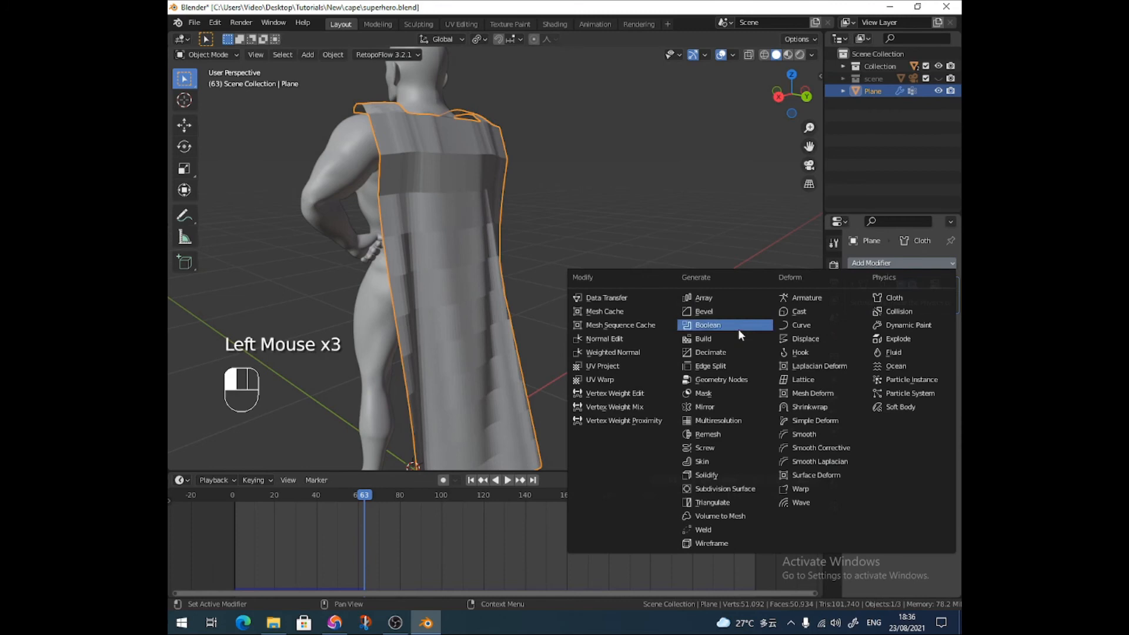
{"action": "left_click", "coordinate": [725, 488]}
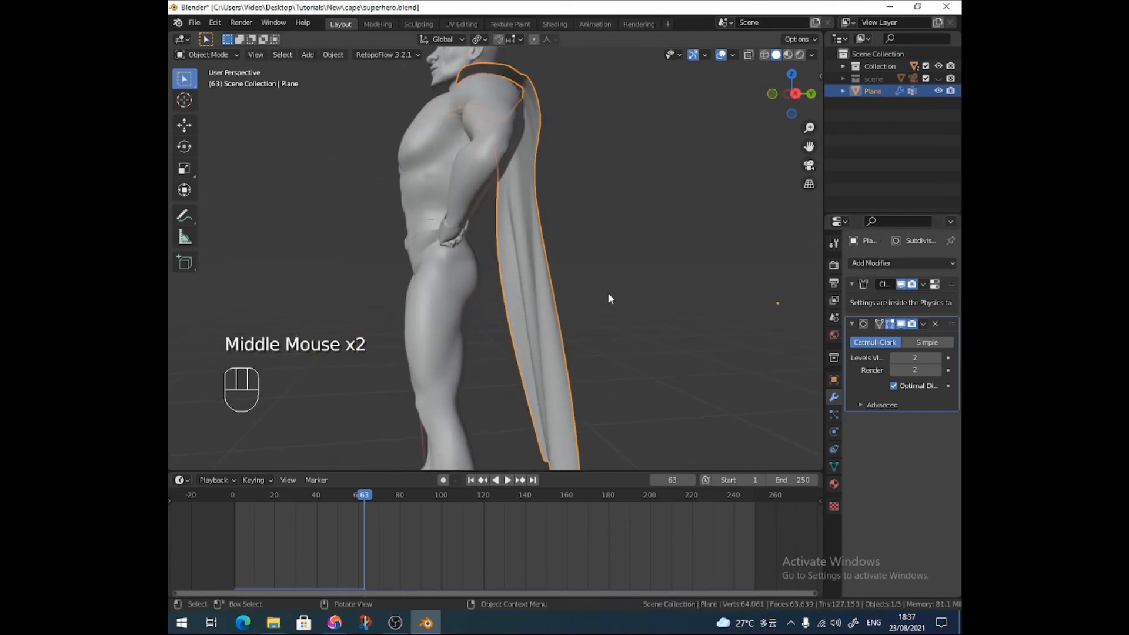
{"action": "left_click", "coordinate": [360, 495]}
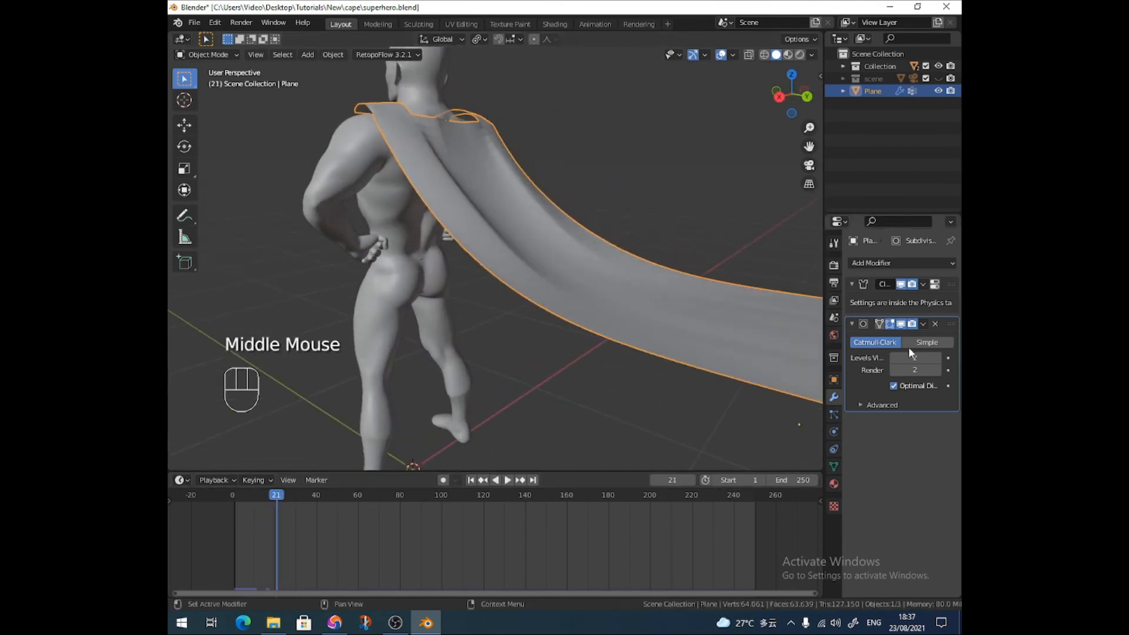
- Play to a well-draped frame and apply the modifiers to freeze the cape's shape
{"action": "key", "text": "space"}
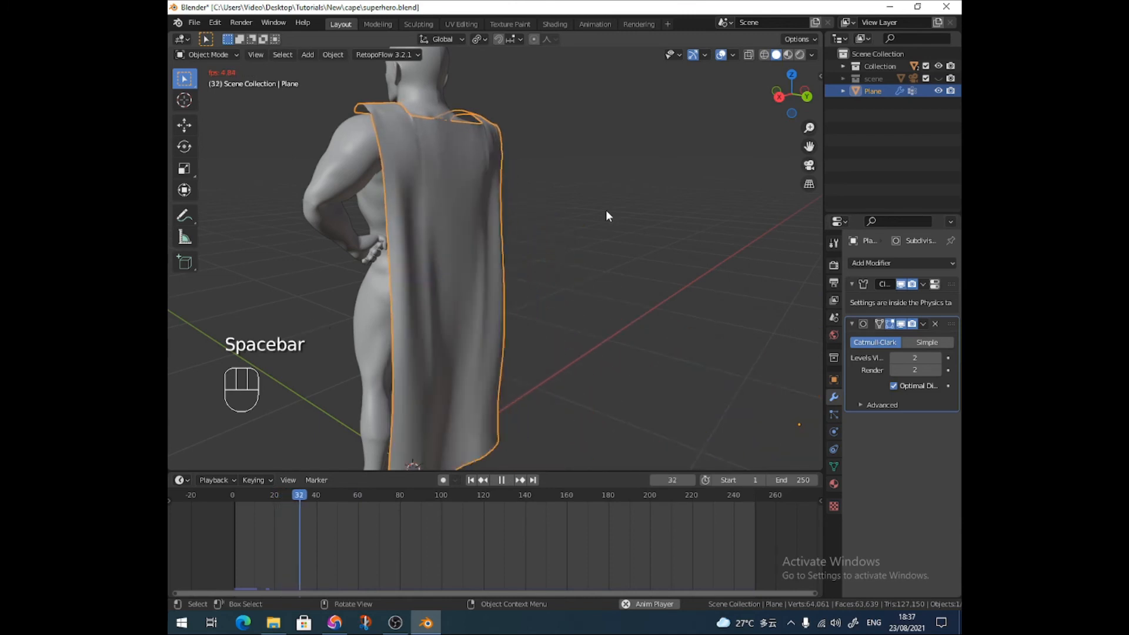
{"action": "key", "text": "space"}
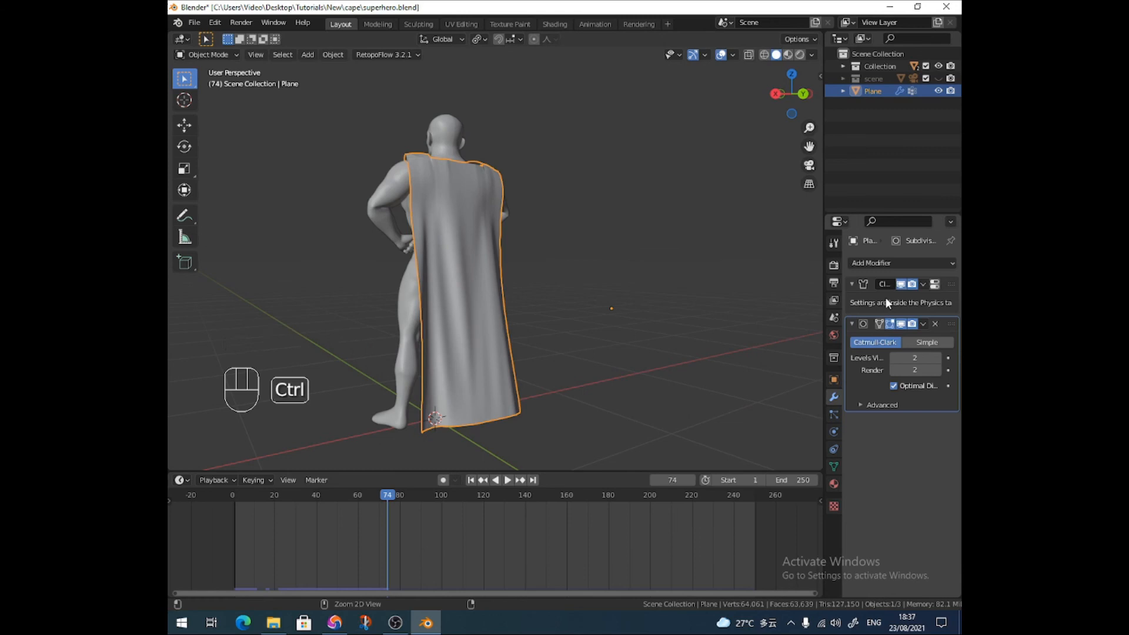
{"action": "key", "text": "ctrl+a"}
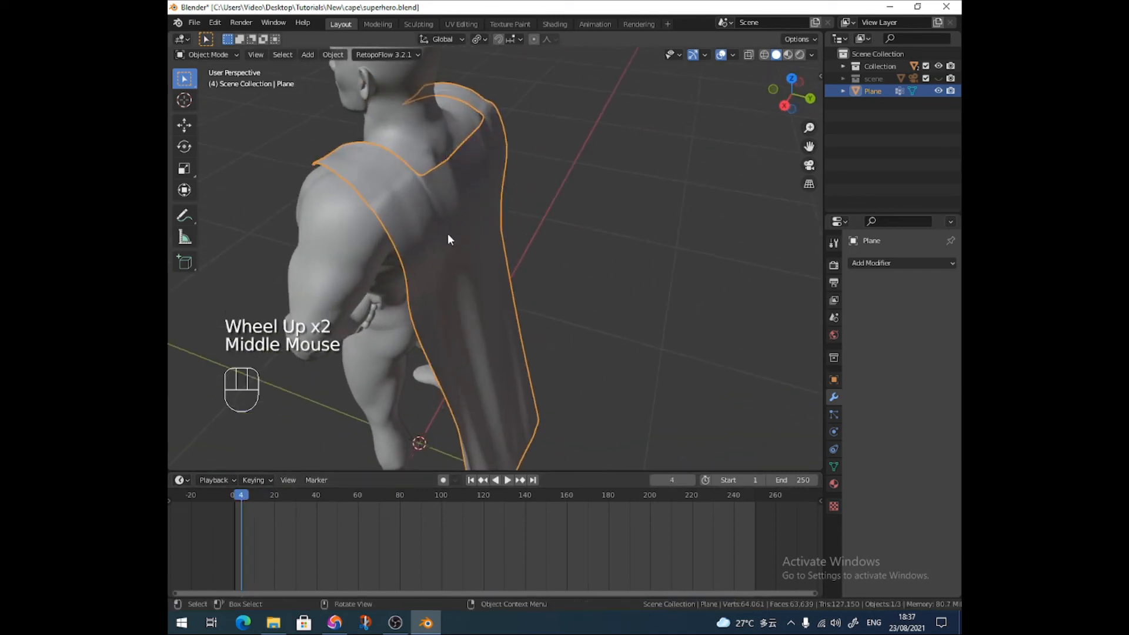
- Add a Solidify modifier to the Plane cape for 0.01 m thickness and inspect it from behind and the side
{"action": "left_click_drag", "start_coordinate": [447, 238], "coordinate": [562, 351]}
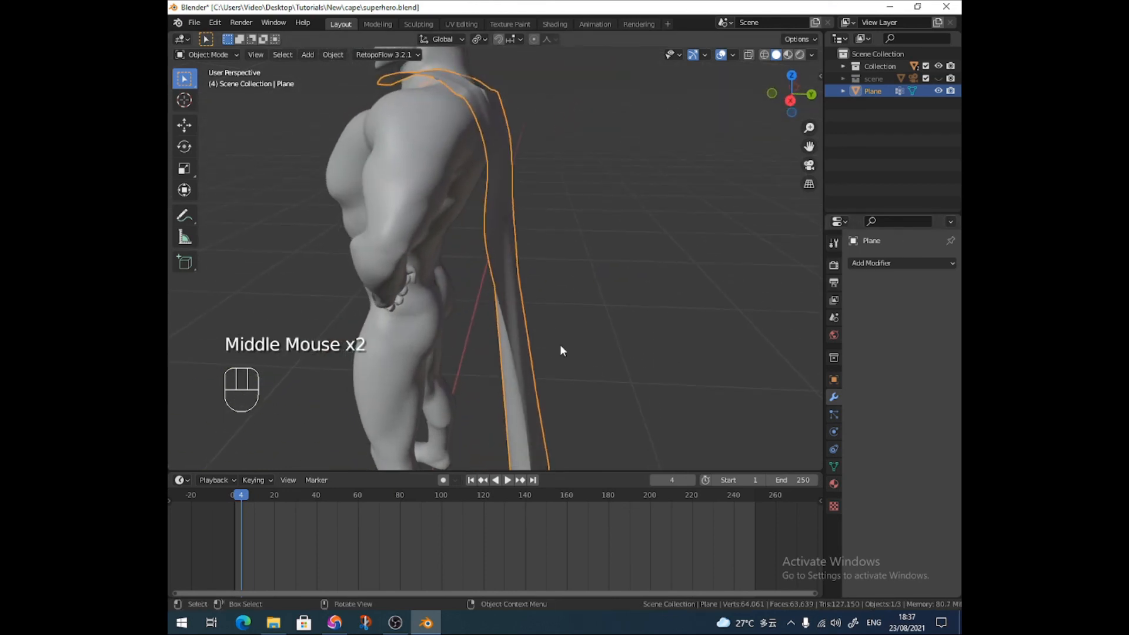
{"action": "left_click", "coordinate": [900, 263]}
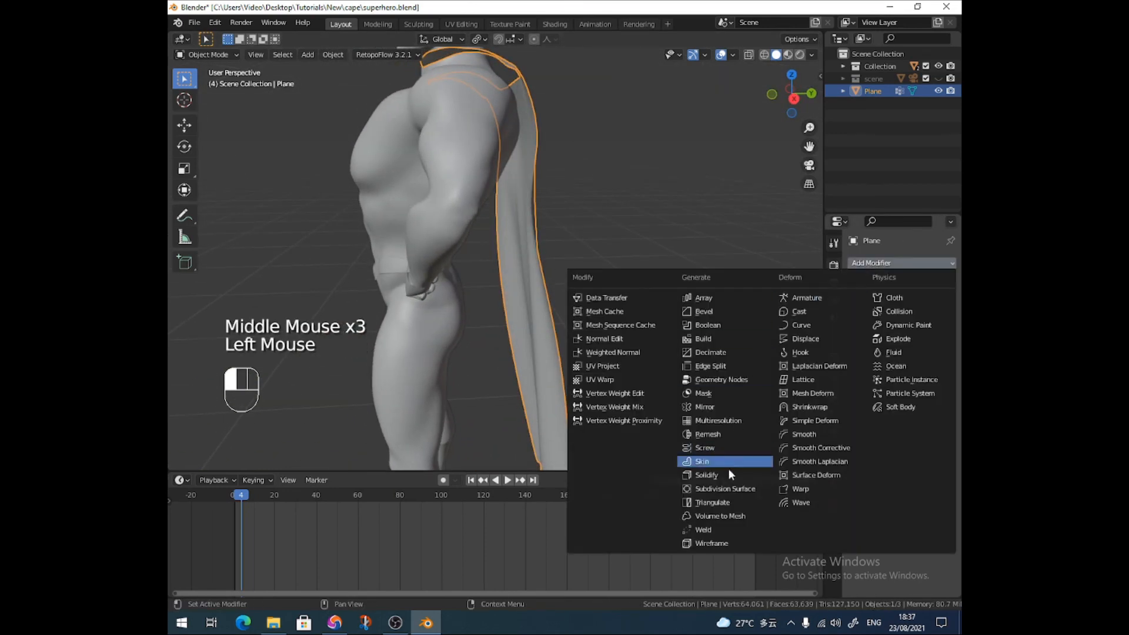
{"action": "left_click", "coordinate": [706, 474]}
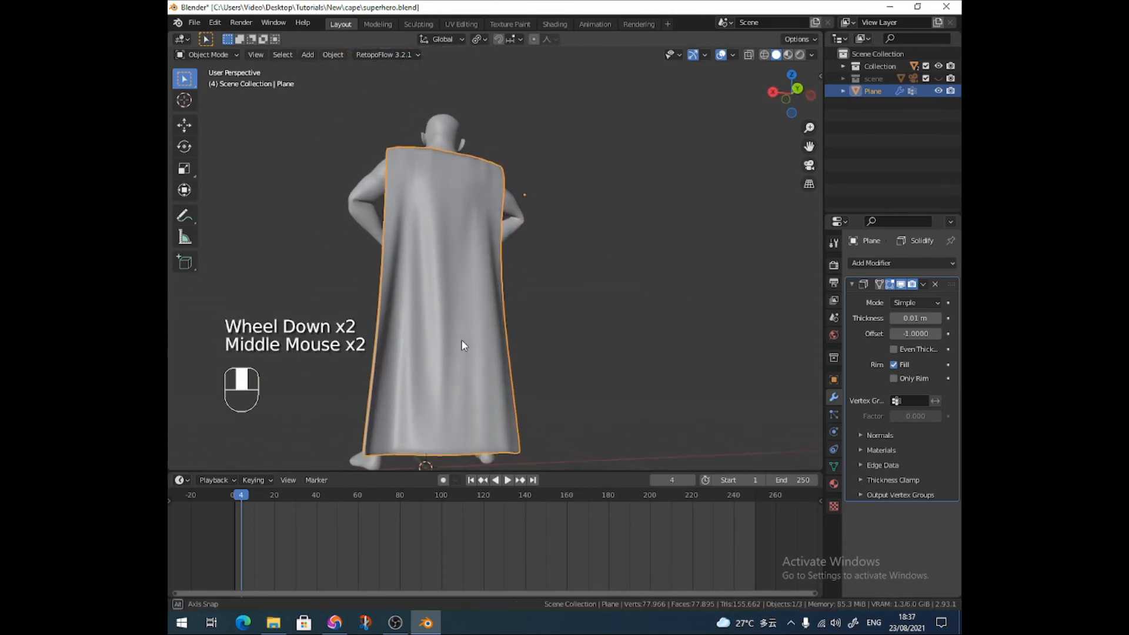
{"action": "left_click_drag", "start_coordinate": [461, 346], "coordinate": [486, 390]}
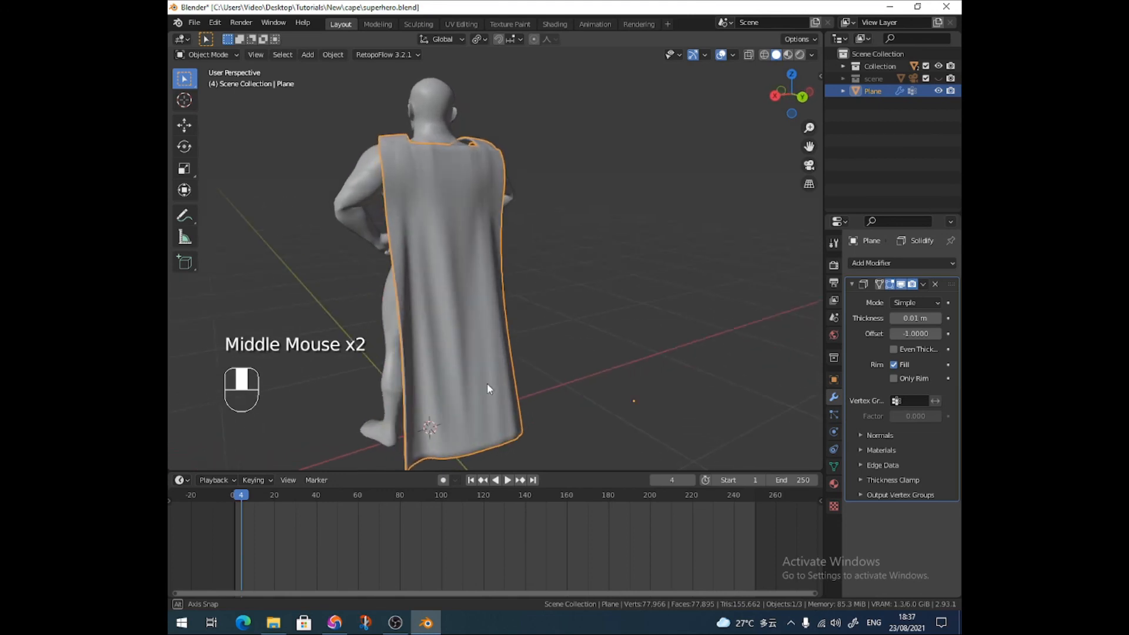
{"action": "left_click_drag", "start_coordinate": [489, 389], "coordinate": [447, 313]}
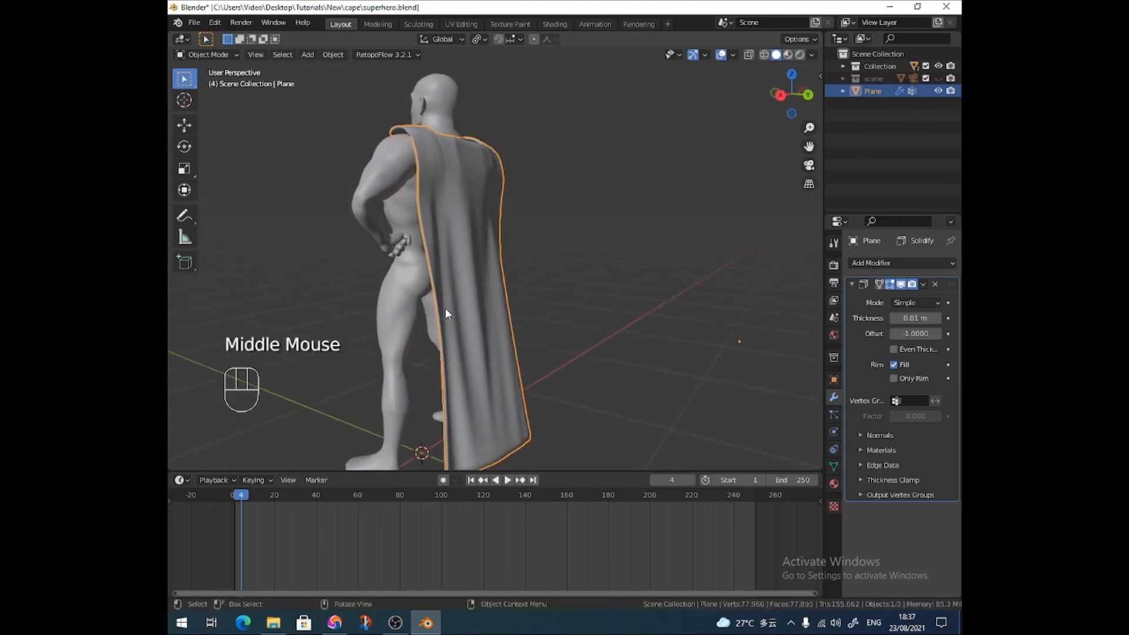